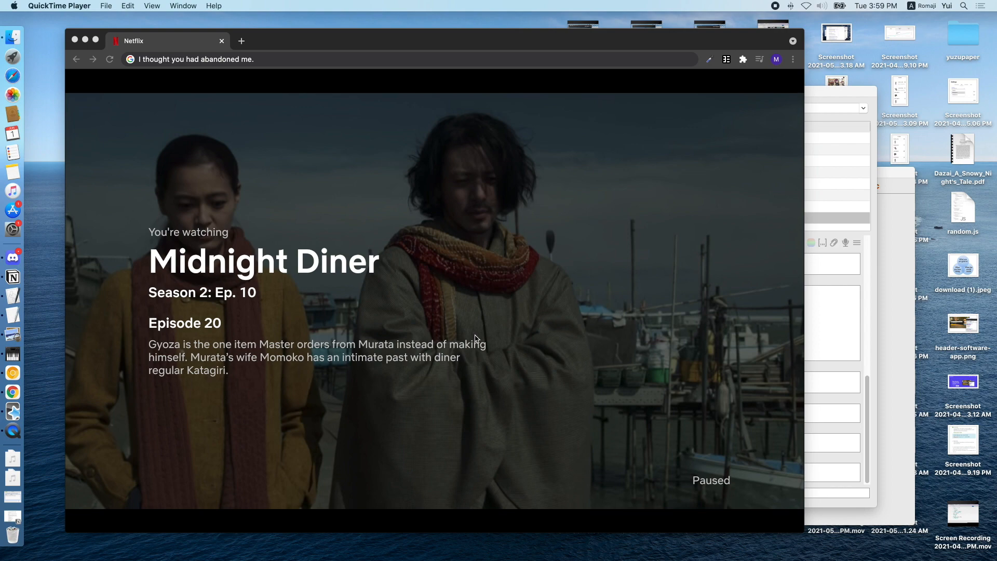
pyautogui.moveTo(532, 344)
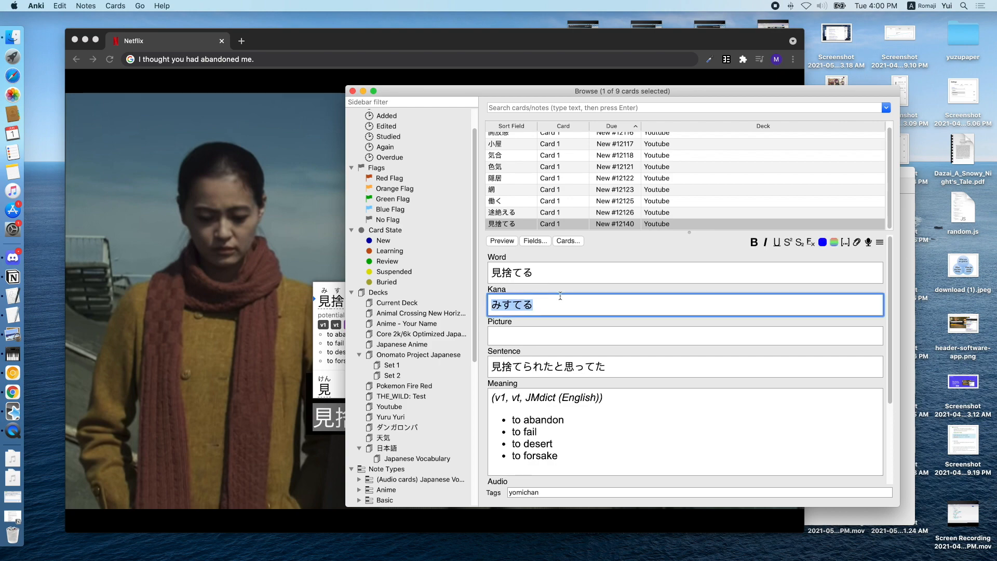
# Step: Paste the full subtitle line 俺は お前に見捨てられたと思ってた into the card's Sentence field
pyautogui.scroll(-3)
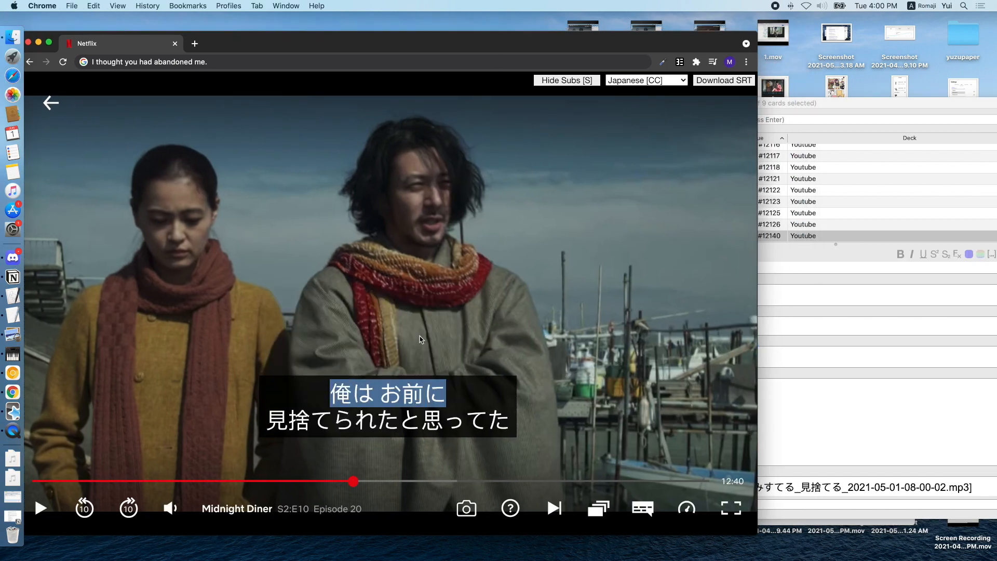
pyautogui.moveTo(796, 367)
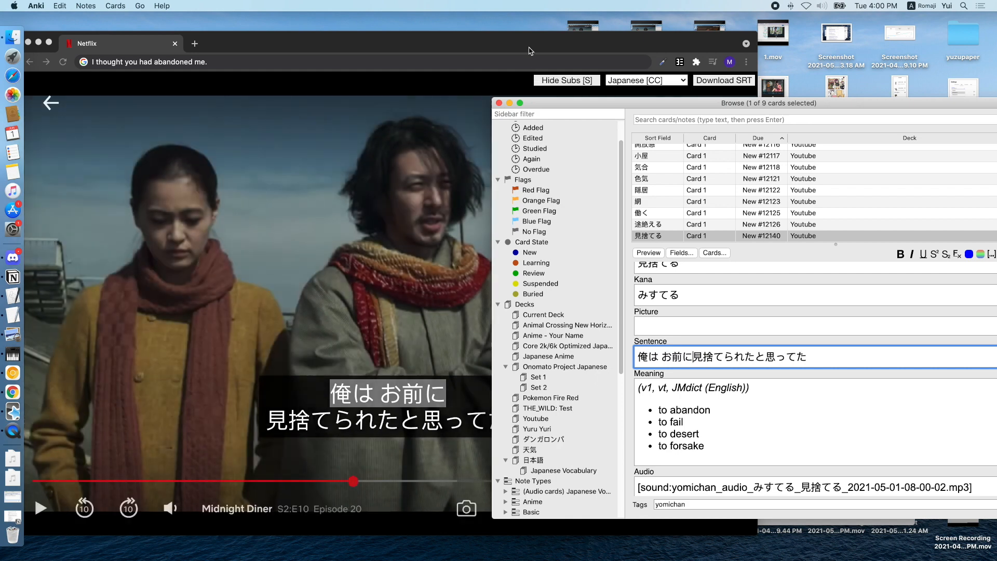
# Step: Switch Netflix subtitles to English and add "I thought you had abandoned me." as the Sentence Translation
pyautogui.click(645, 80)
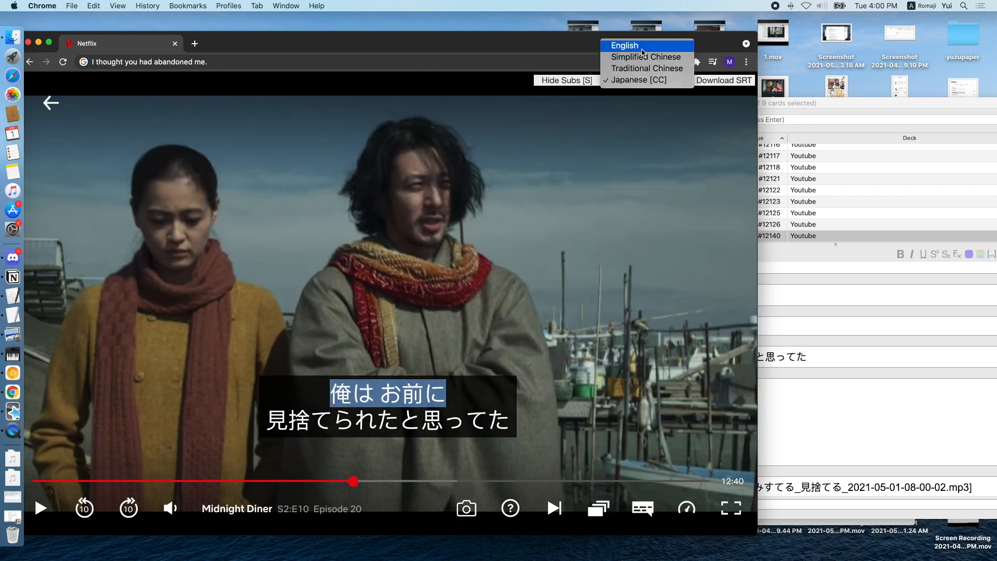
pyautogui.click(623, 45)
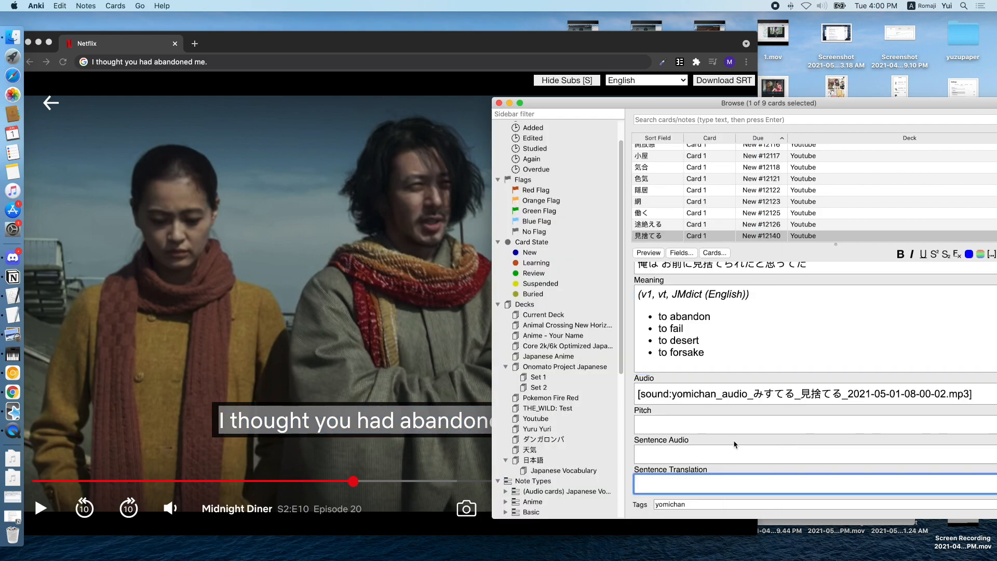
pyautogui.write('I thought you had abandoned me.')
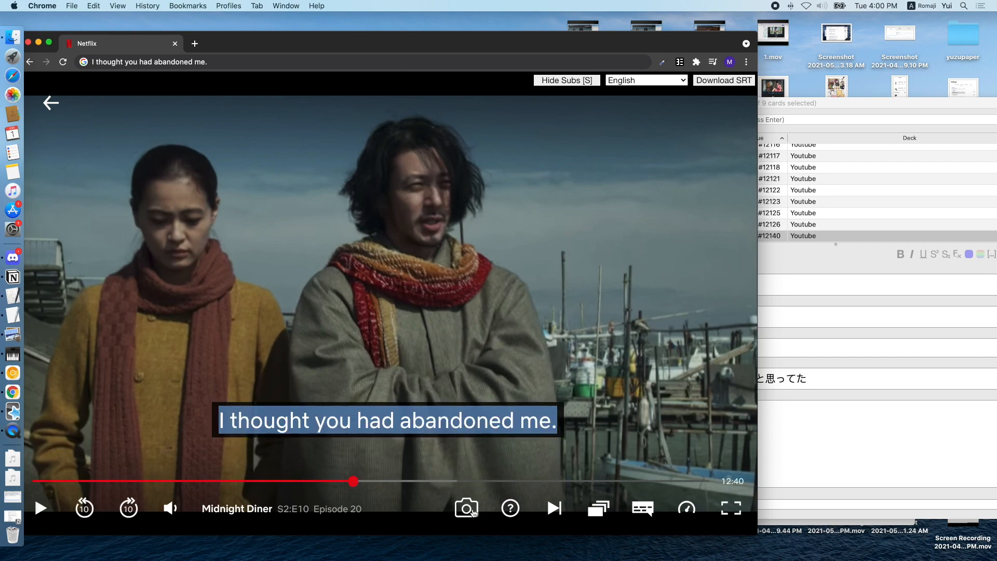
pyautogui.click(466, 508)
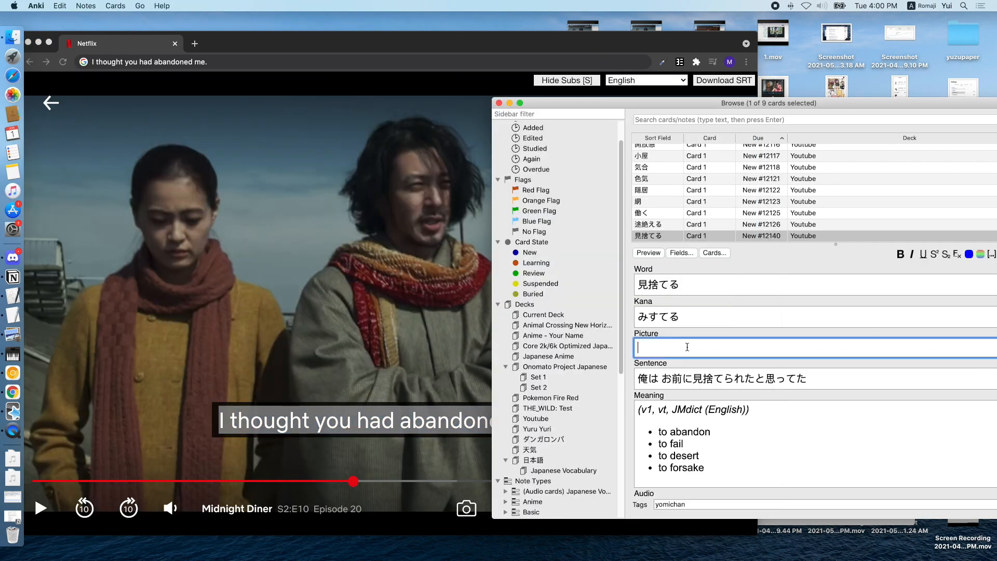
# Step: Capture a screenshot of the scene and place it in the card's Picture field
pyautogui.scroll(-3)
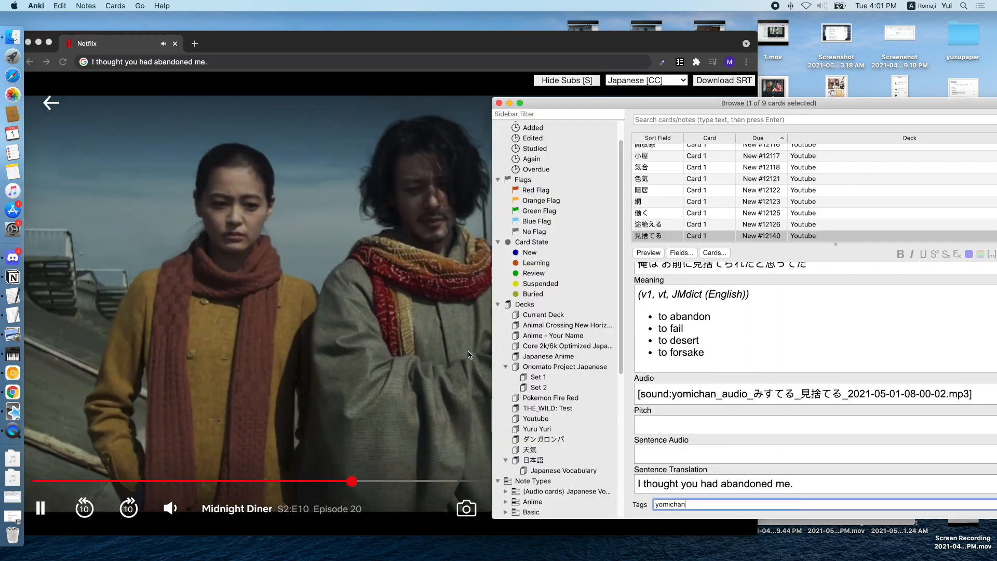
pyautogui.click(40, 508)
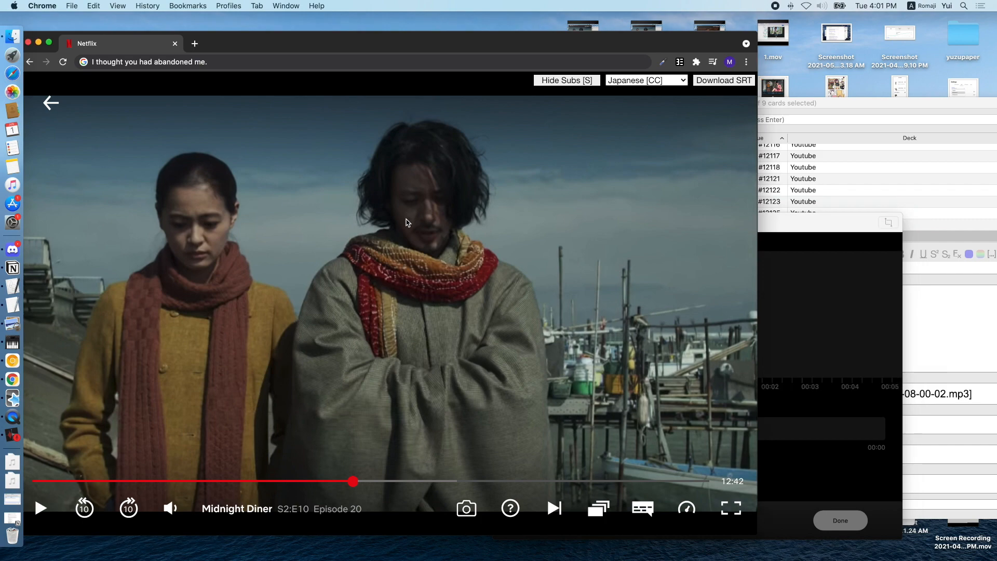
pyautogui.click(41, 508)
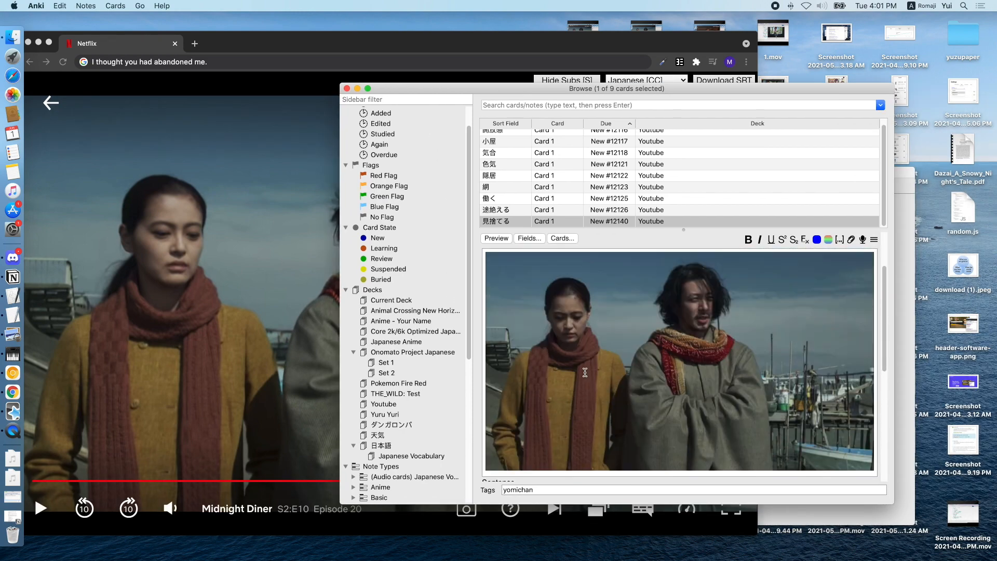
# Step: Preview the finished 見捨てる card showing word, sentence, screenshot and audio button
pyautogui.click(495, 238)
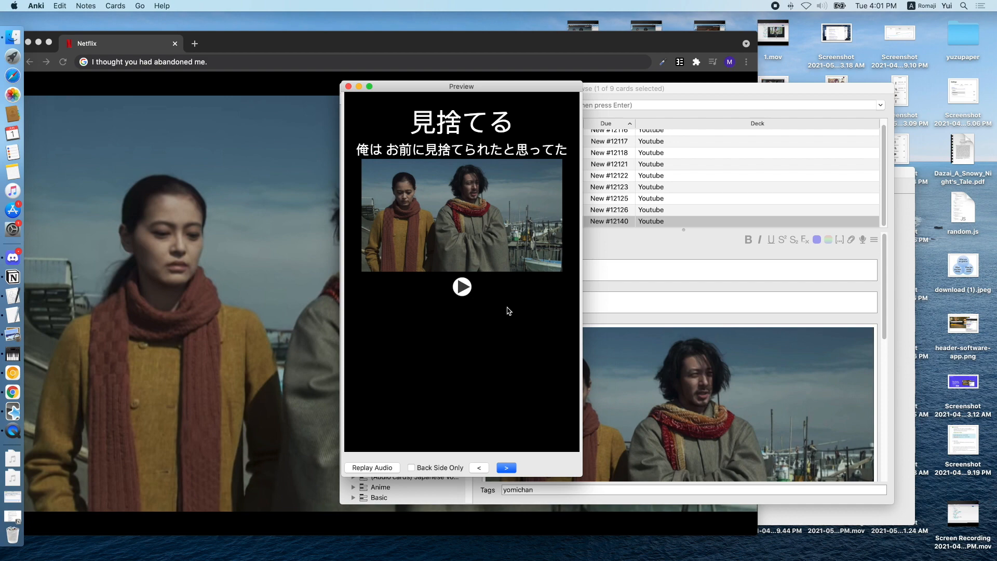
pyautogui.moveTo(432, 134)
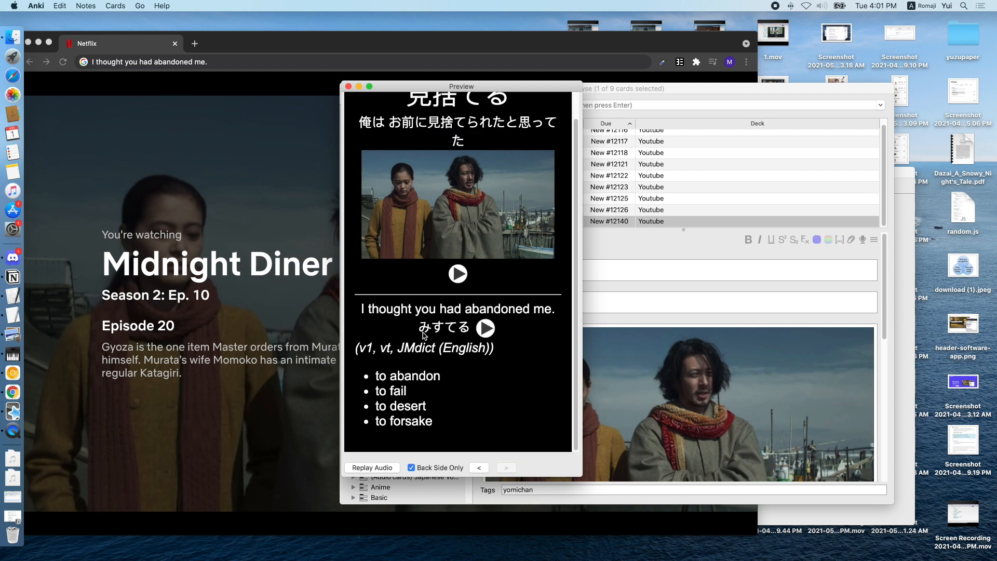
pyautogui.moveTo(488, 359)
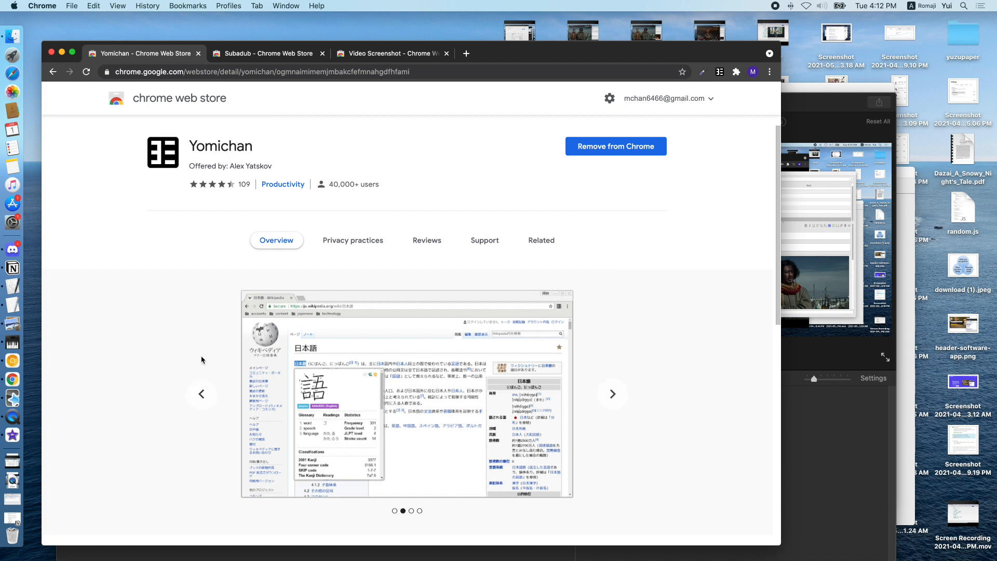
# Step: Show the Chrome Web Store pages for Yomichan, Subadub and Video Screenshot in separate tabs
pyautogui.click(267, 53)
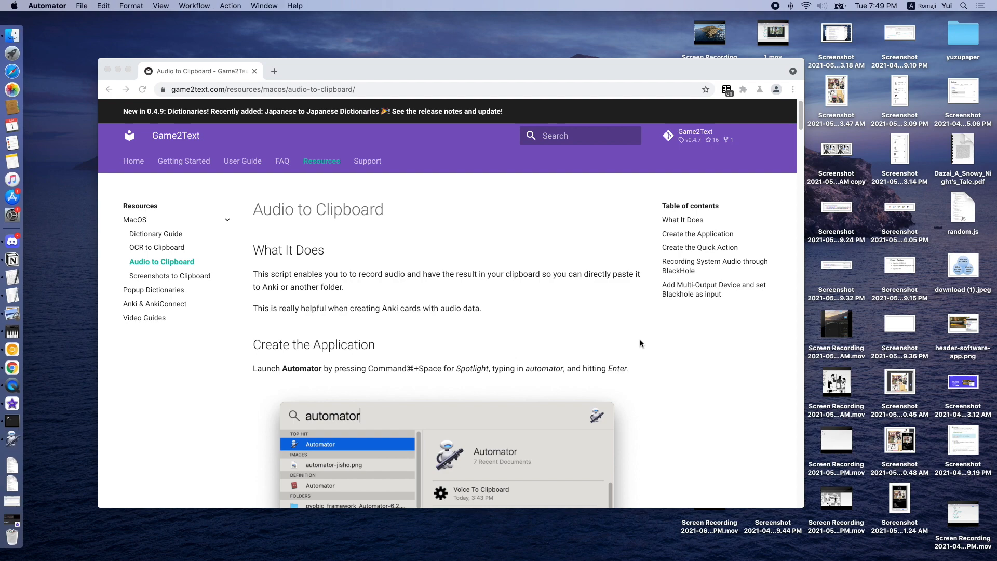
pyautogui.moveTo(11, 438)
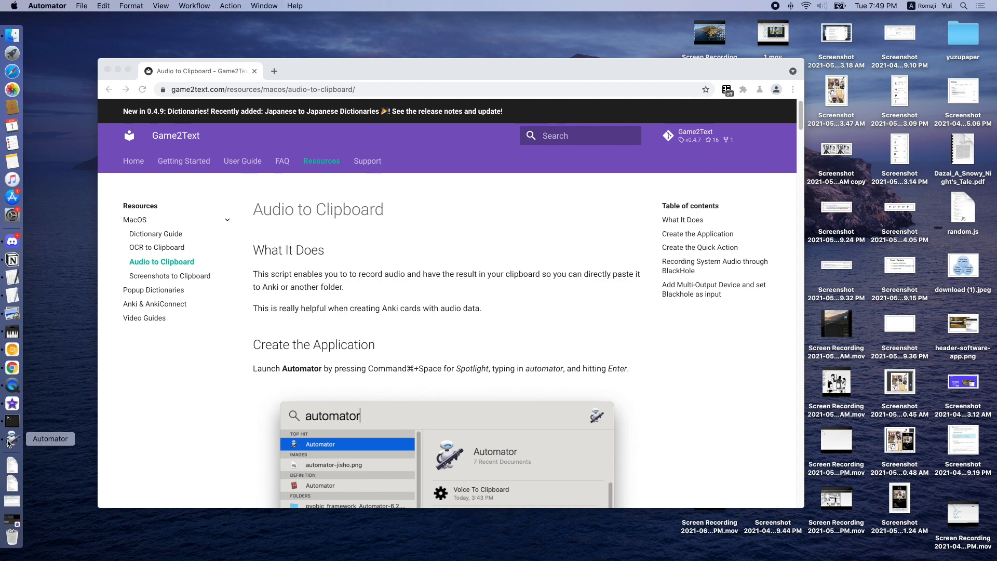
# Step: Launch Automator with a new Application workflow and filter actions to 'applescript'
pyautogui.click(321, 443)
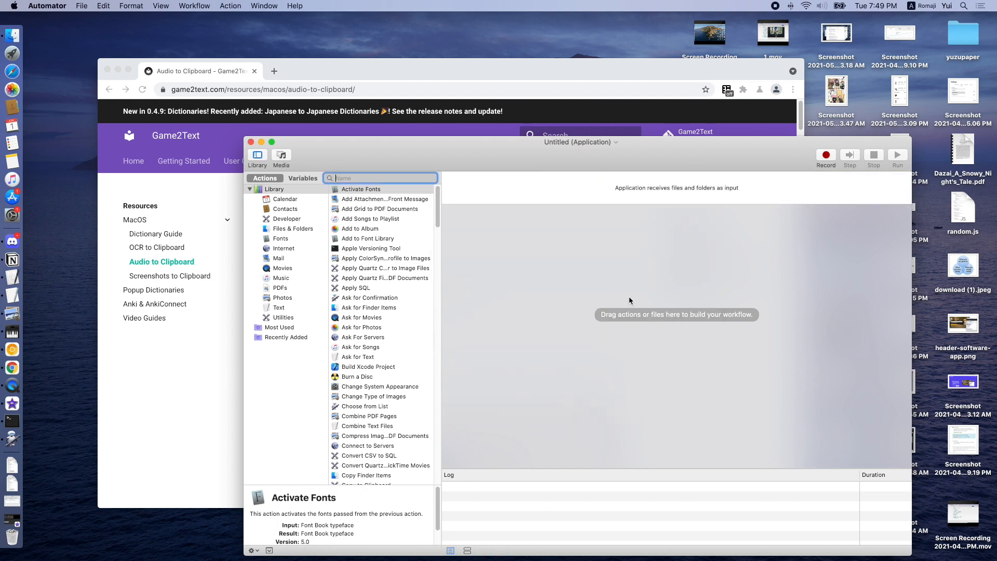
pyautogui.click(380, 177)
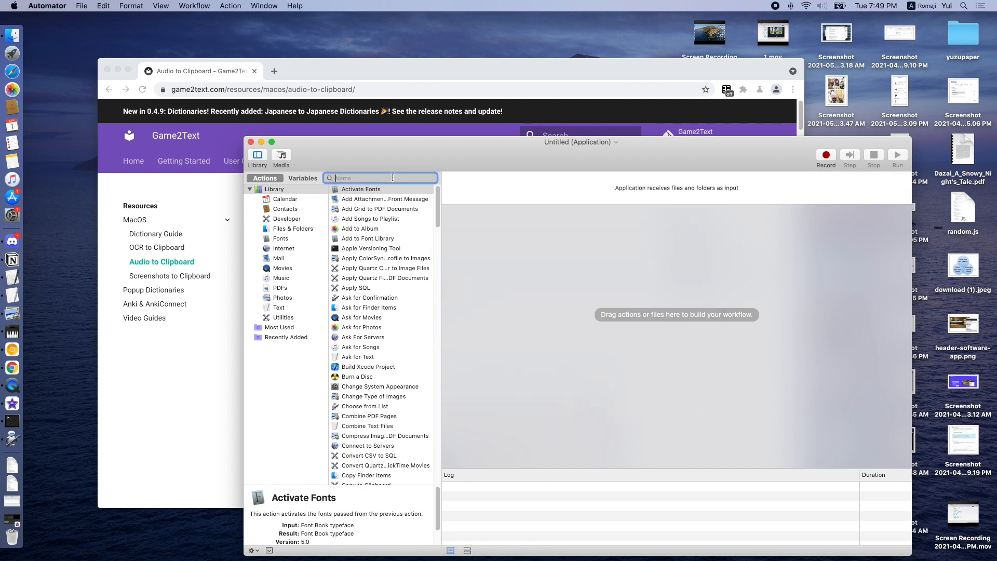
pyautogui.write('applescript')
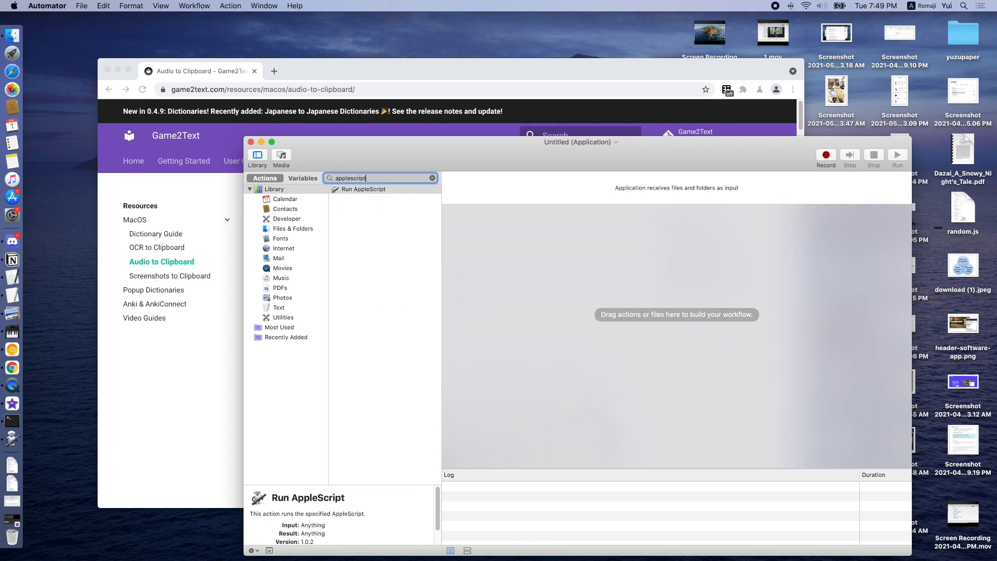
# Step: Add a Run AppleScript action with the Voice Memos clipboard script, test-run it and dismiss the assistive access error
pyautogui.click(363, 189)
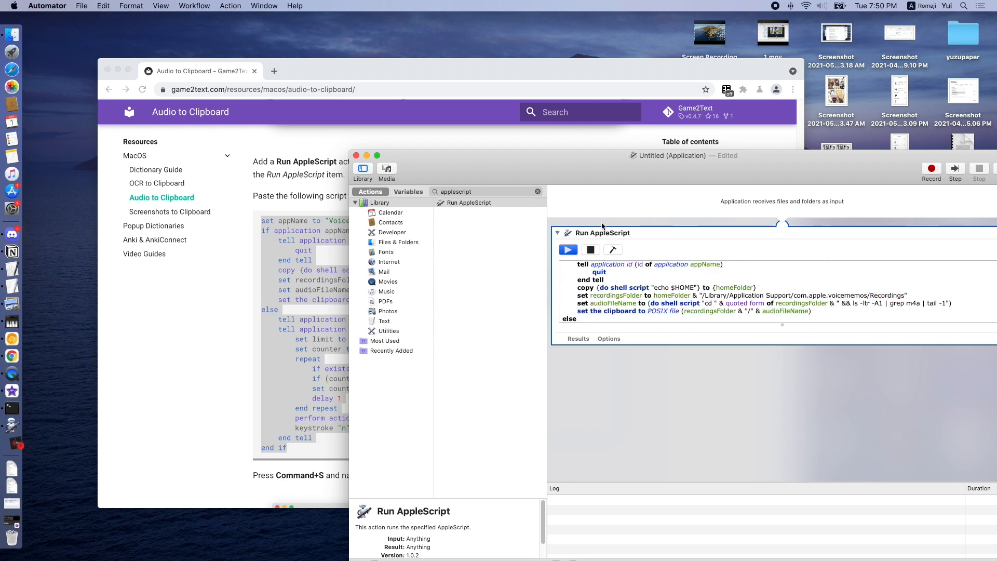
pyautogui.click(568, 249)
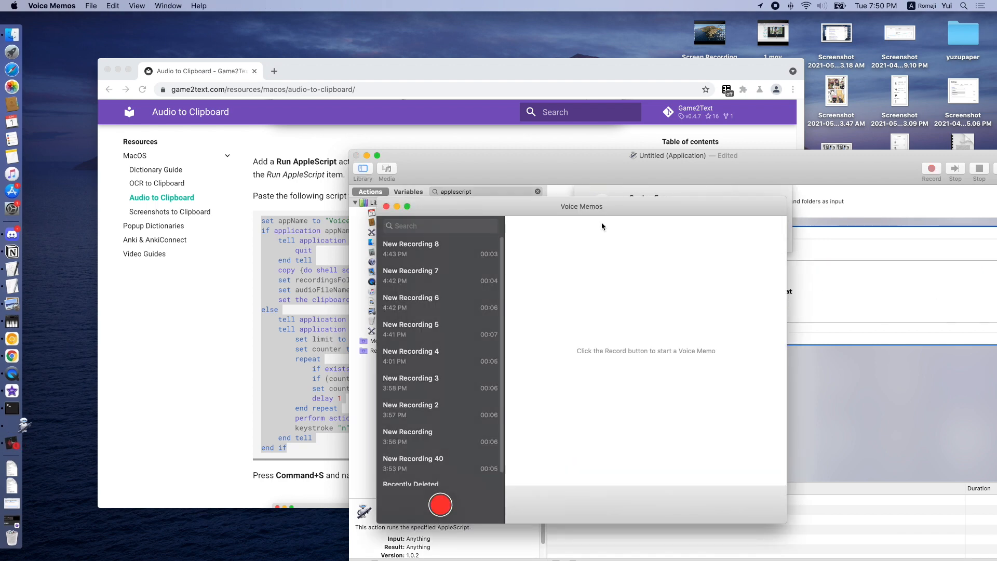
pyautogui.click(441, 505)
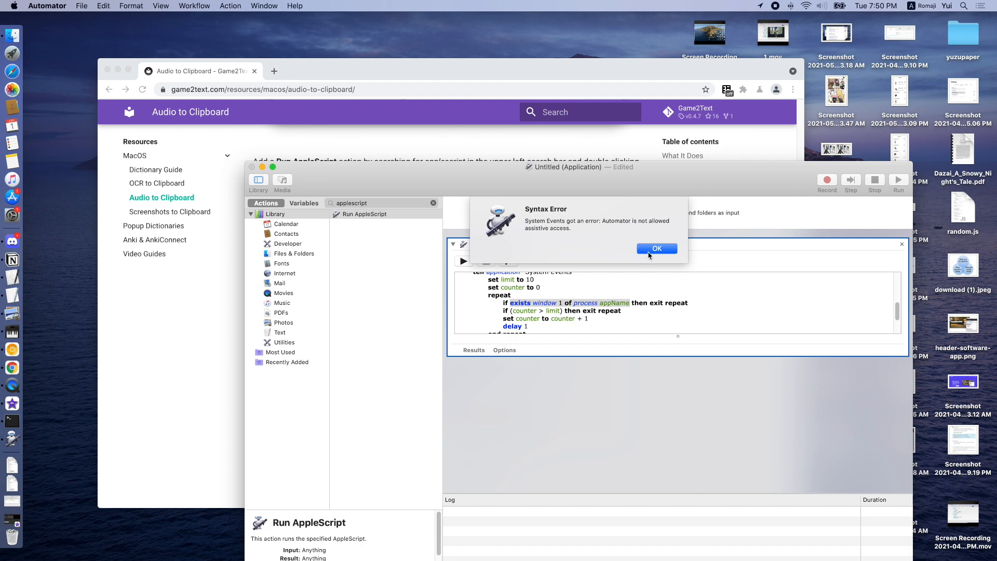
pyautogui.click(657, 248)
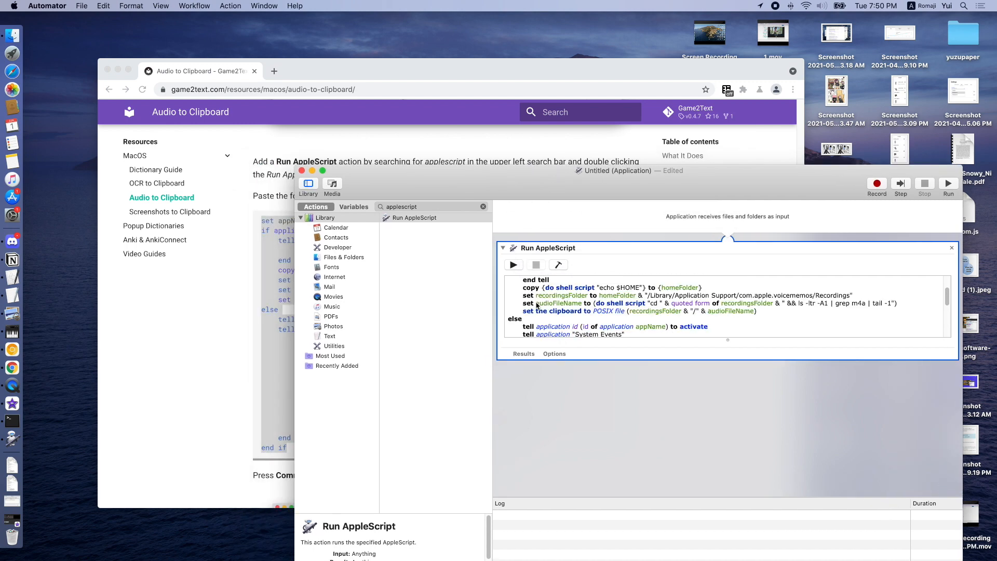
# Step: Save the workflow as an application named Audio To Clipboard
pyautogui.press('cmd+s')
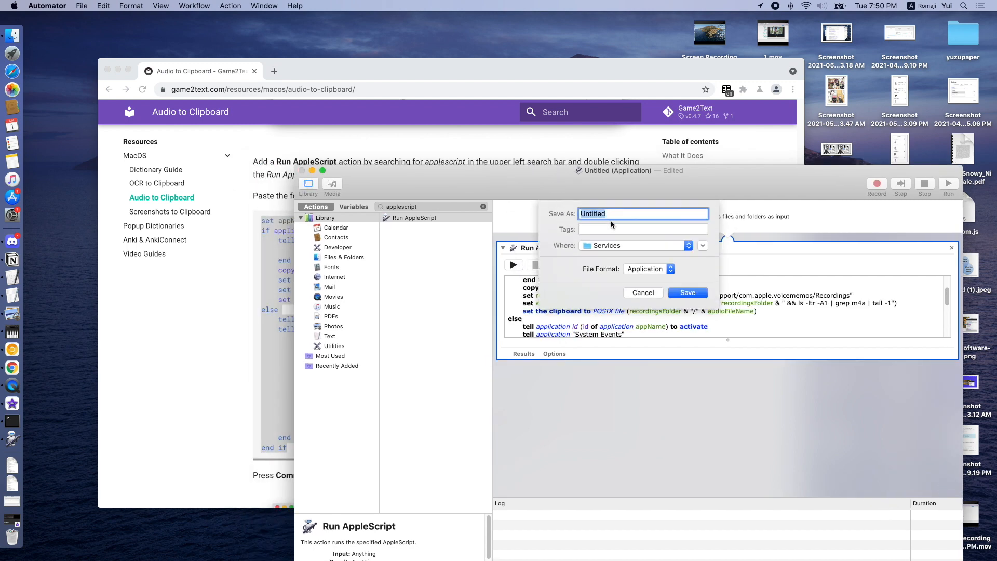
pyautogui.write('Audio To Clipboard')
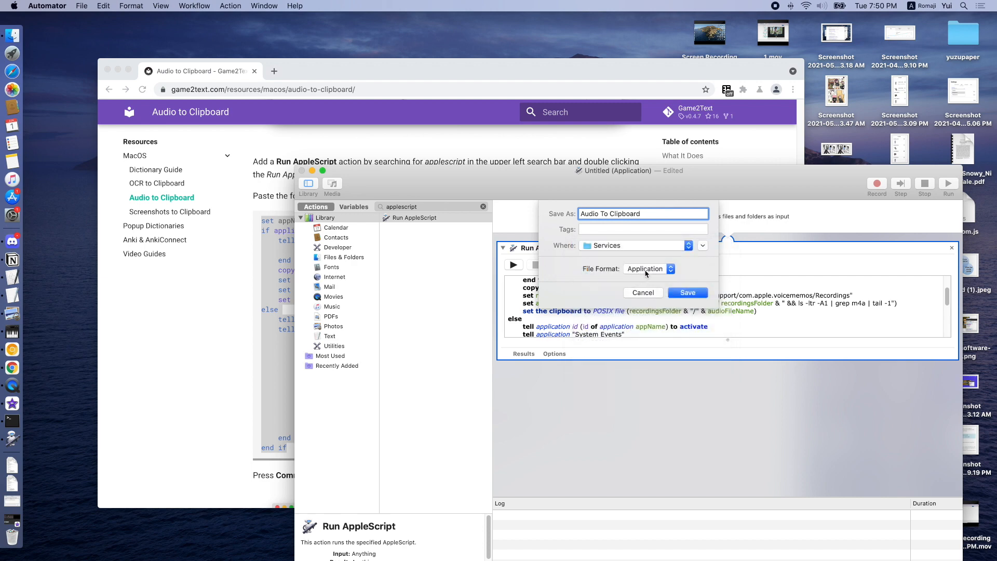
pyautogui.click(642, 293)
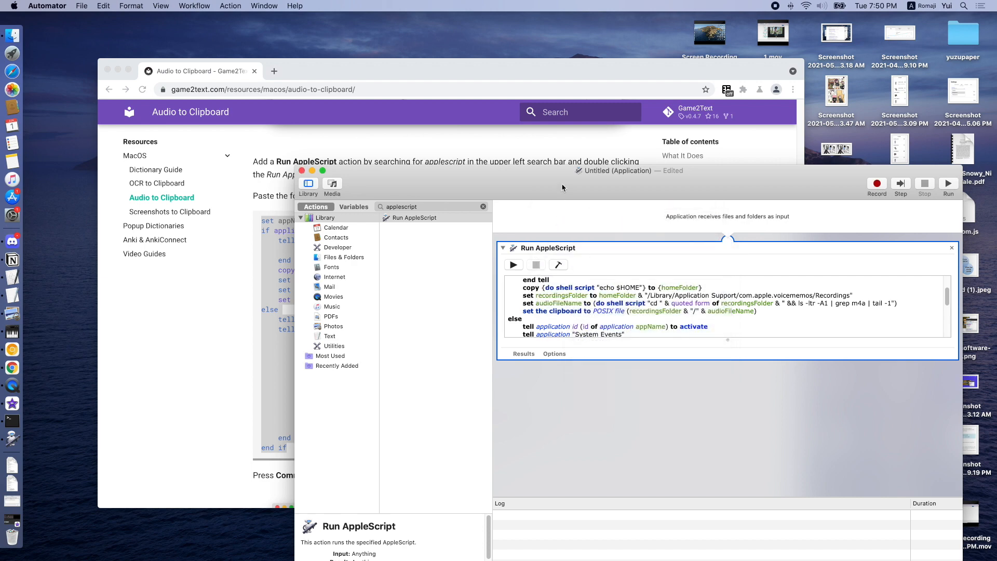
# Step: Create a Quick Action whose Launch Application action runs Audio To Clipboard.app in any application
pyautogui.click(81, 6)
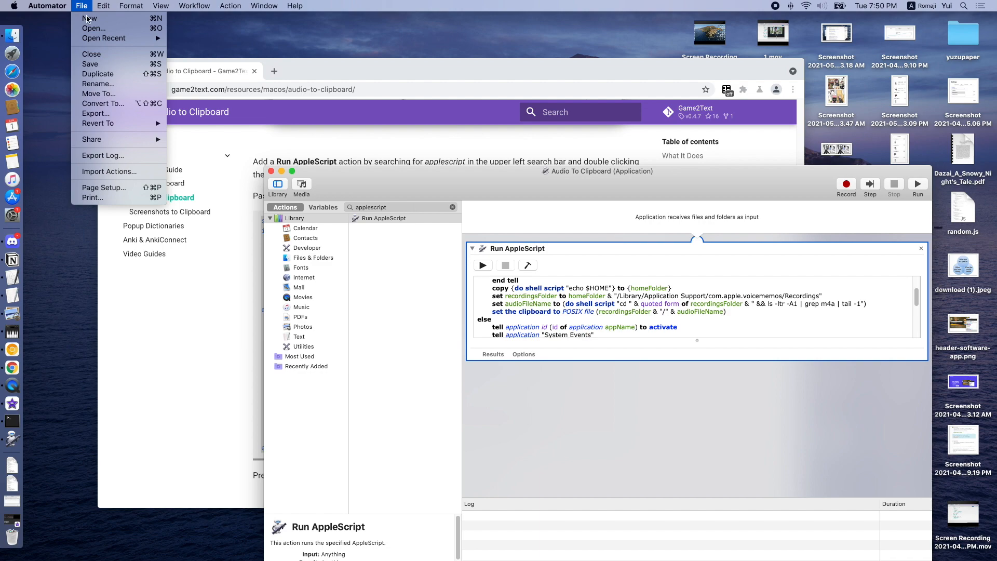
pyautogui.click(89, 17)
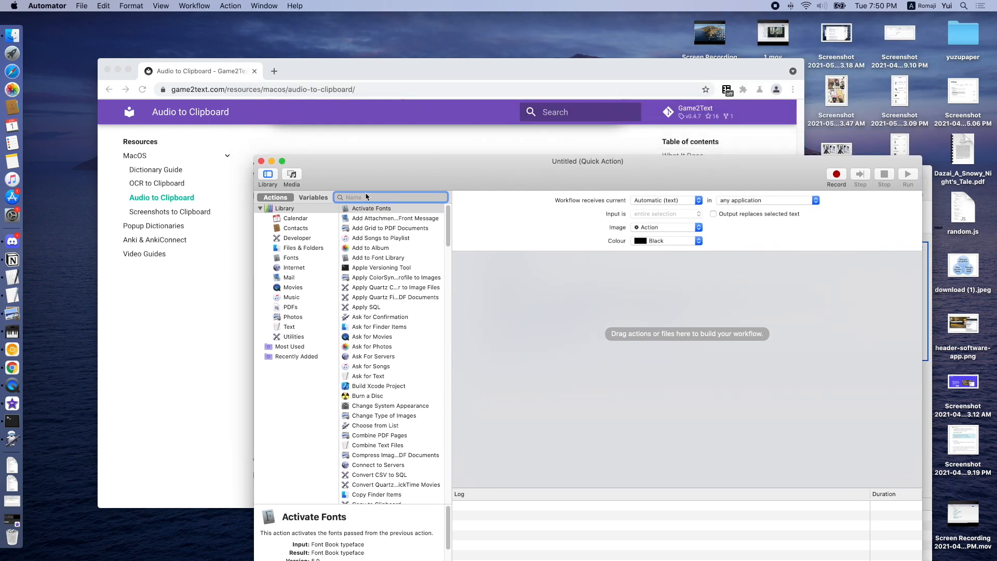
pyautogui.write('application')
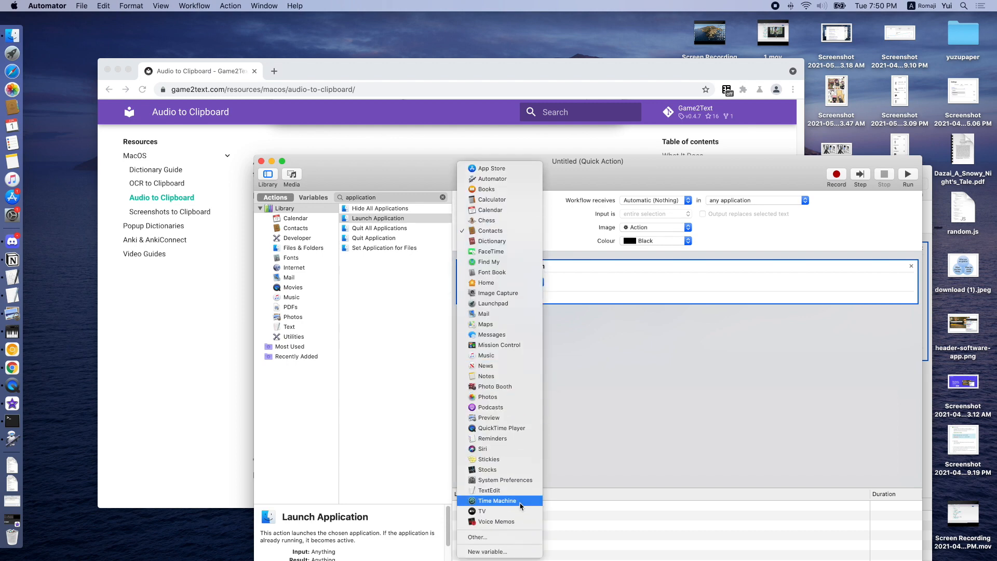
pyautogui.click(477, 537)
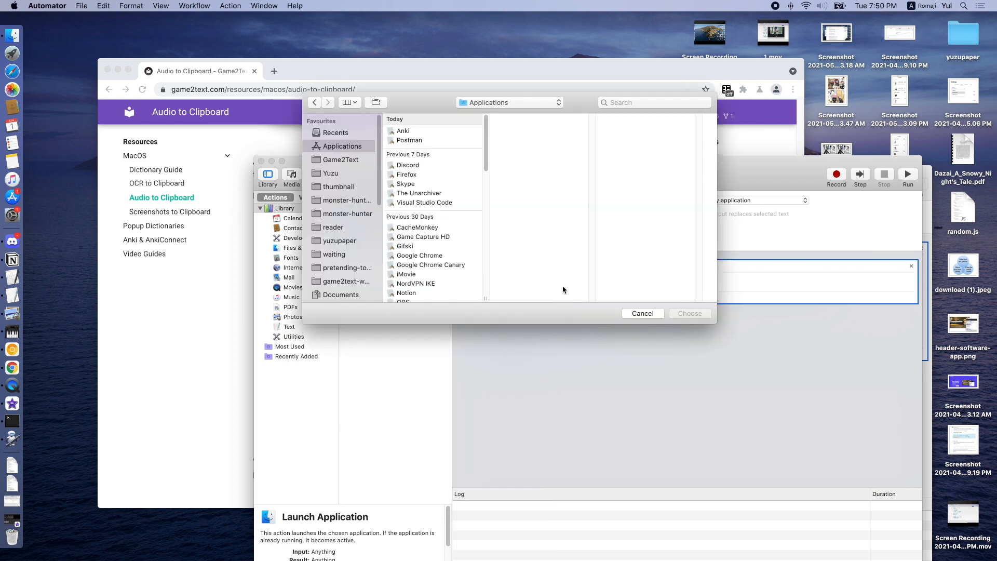
pyautogui.click(508, 103)
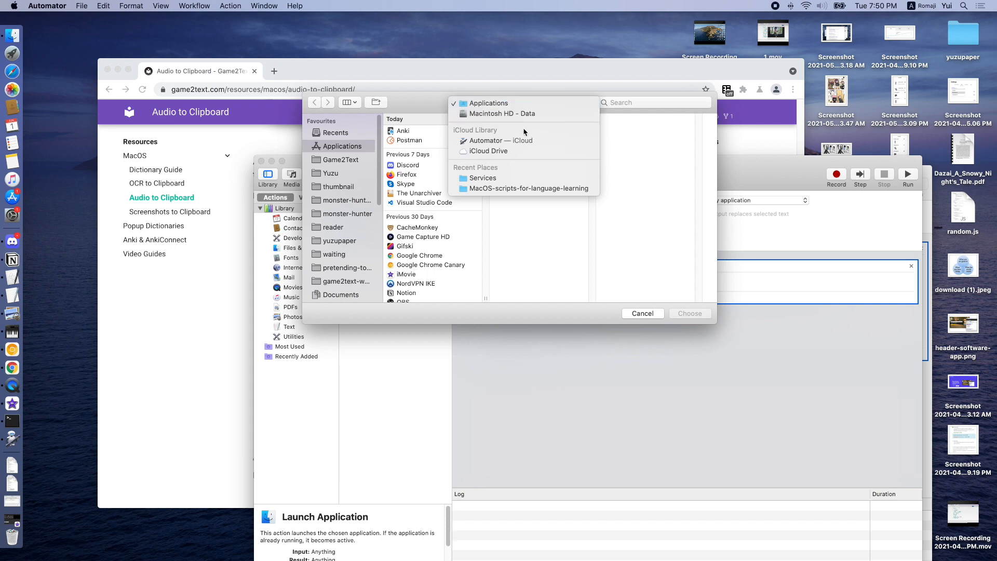
pyautogui.click(482, 177)
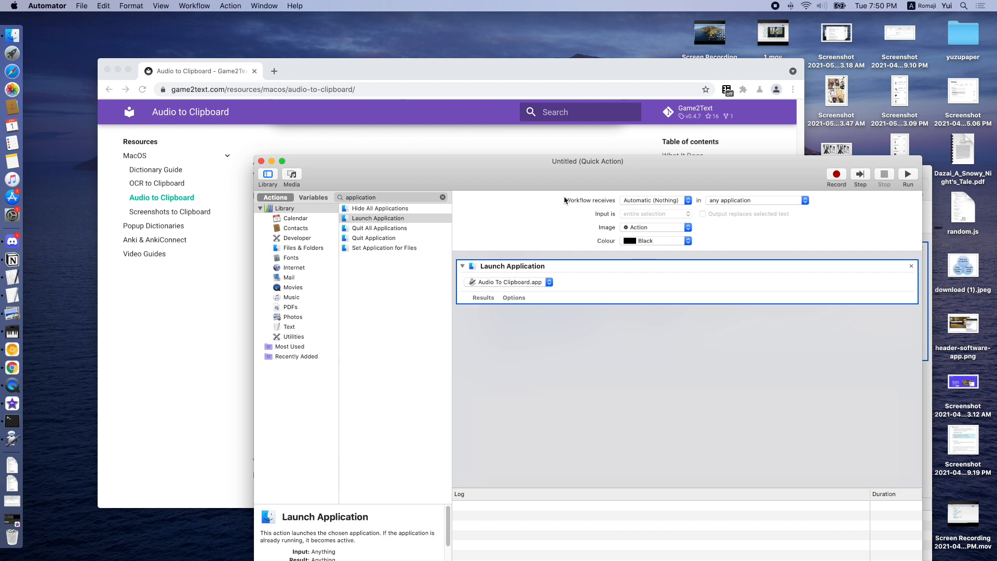
pyautogui.click(650, 200)
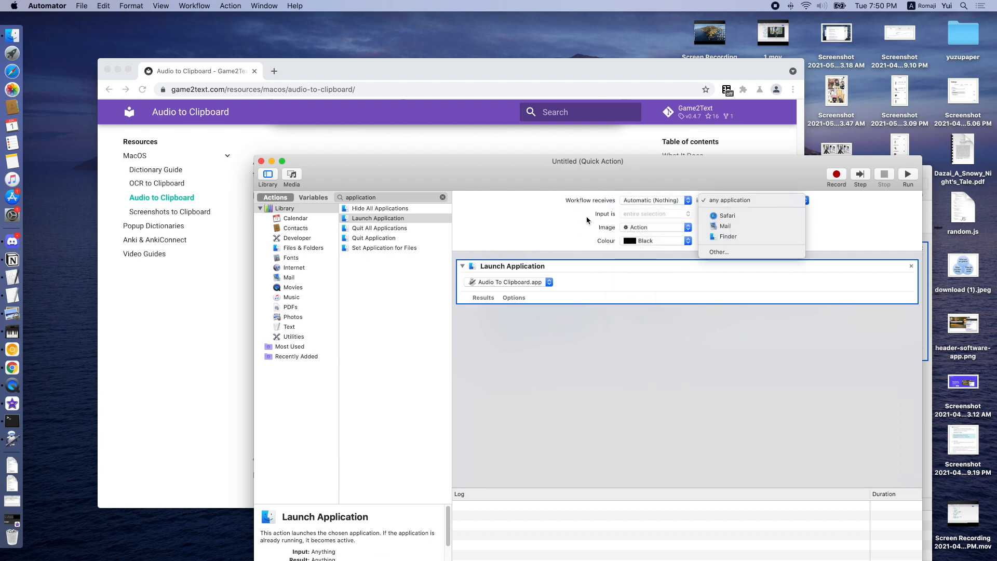
pyautogui.click(754, 200)
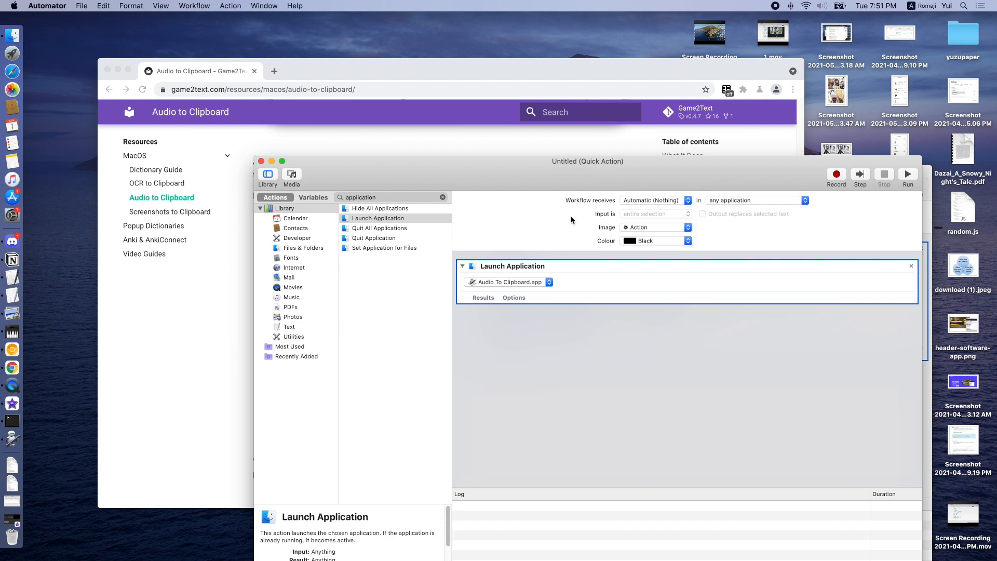
pyautogui.moveTo(549, 181)
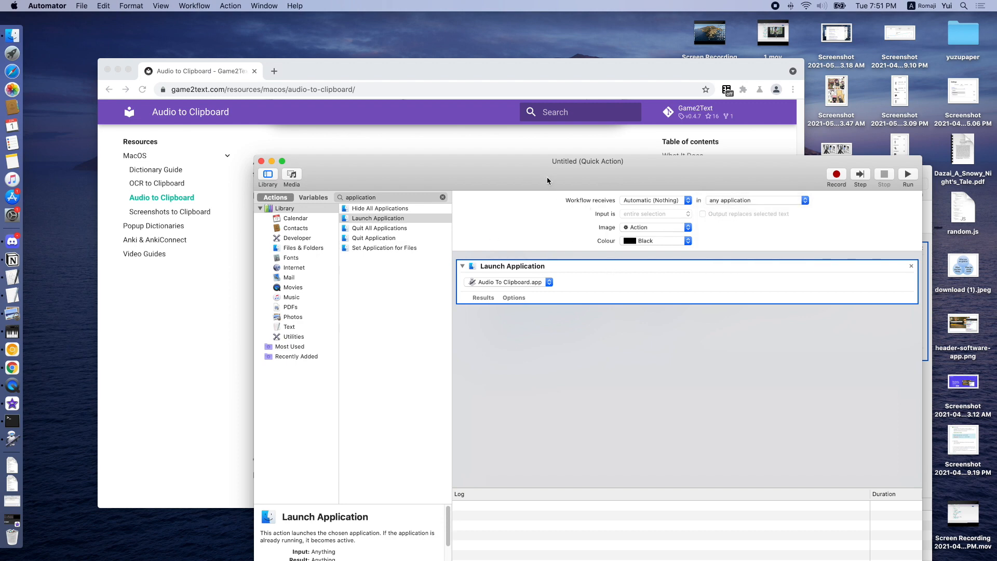
# Step: Save the quick action as Voice to Clipboard and head to System Preferences
pyautogui.press('cmd+s')
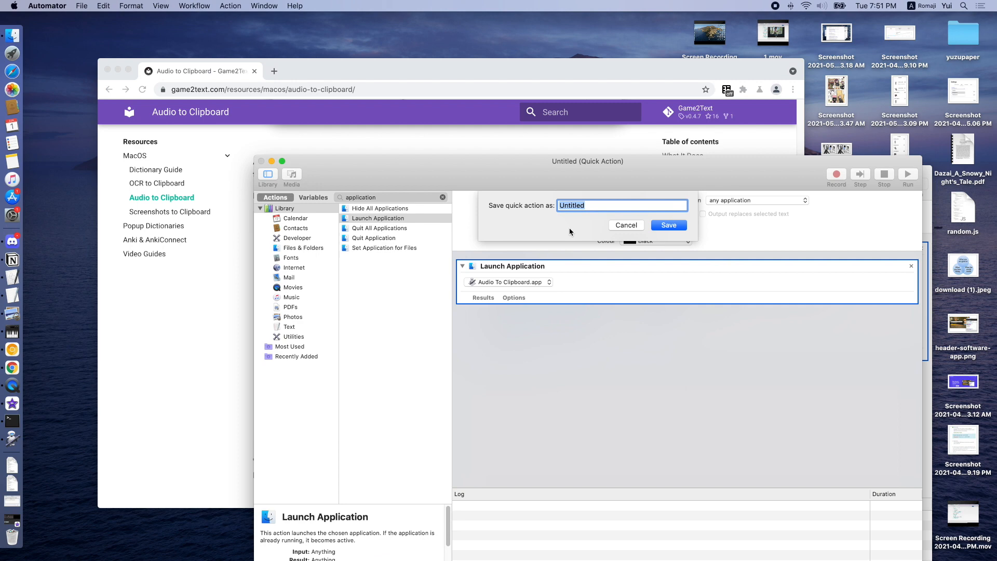
pyautogui.write('Voice')
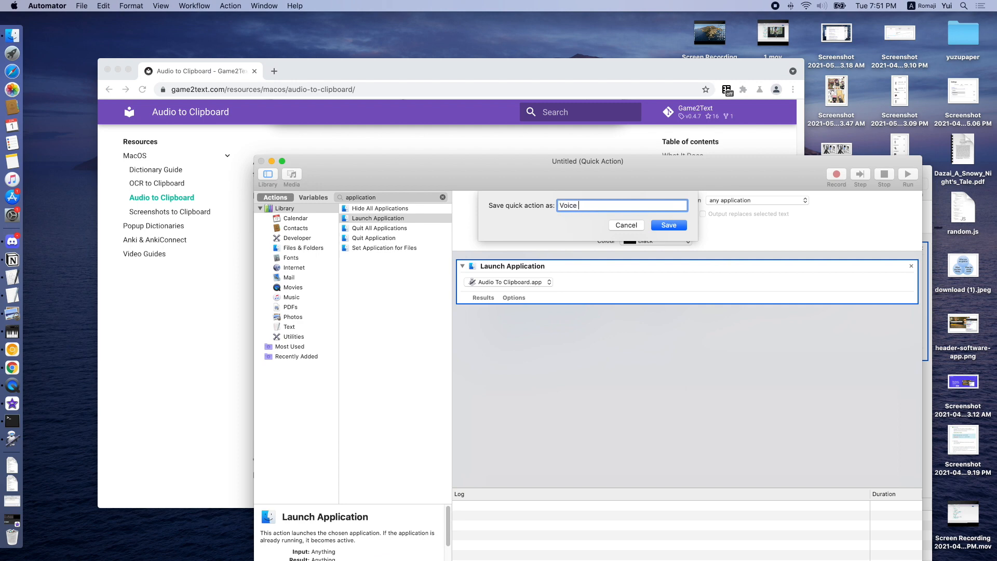
pyautogui.write('to Clipboard')
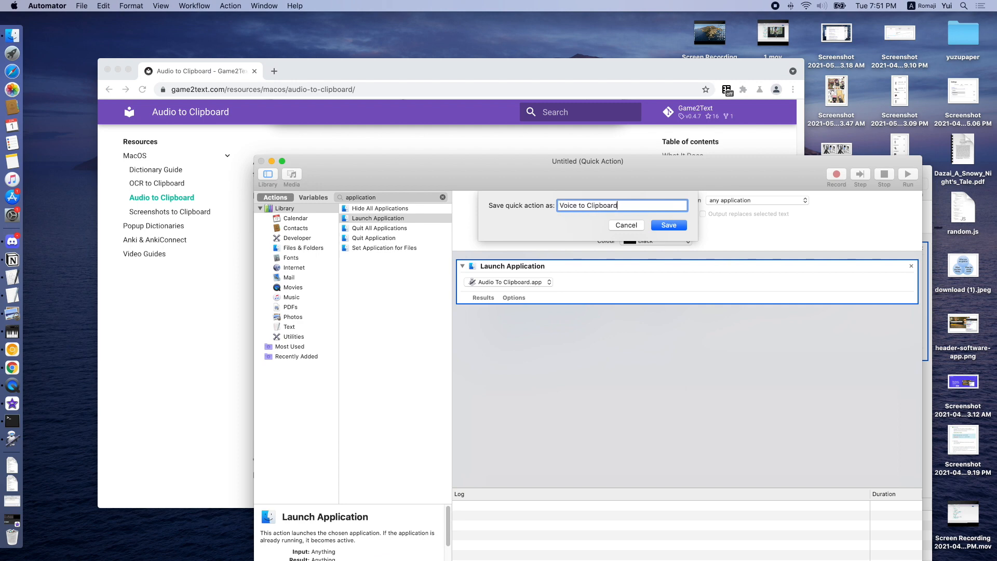
pyautogui.click(668, 225)
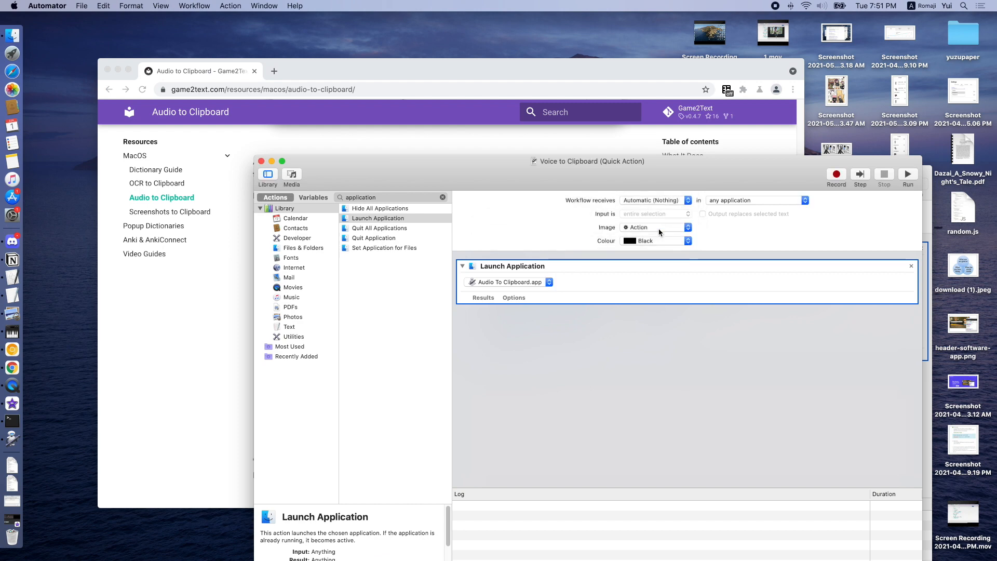
pyautogui.write('automator')
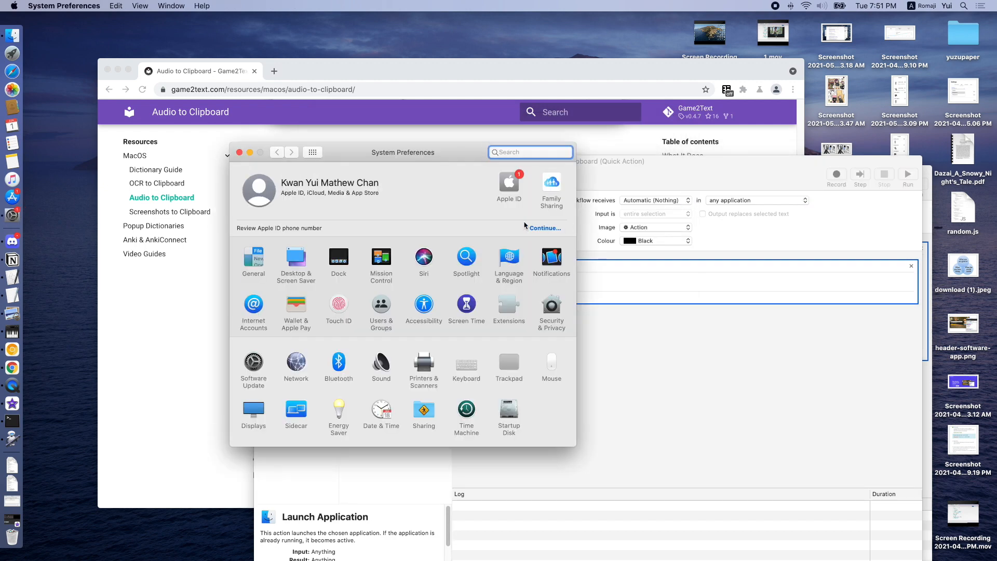
# Step: Reach the Services list under Keyboard > Shortcuts in System Preferences
pyautogui.write('keyboard')
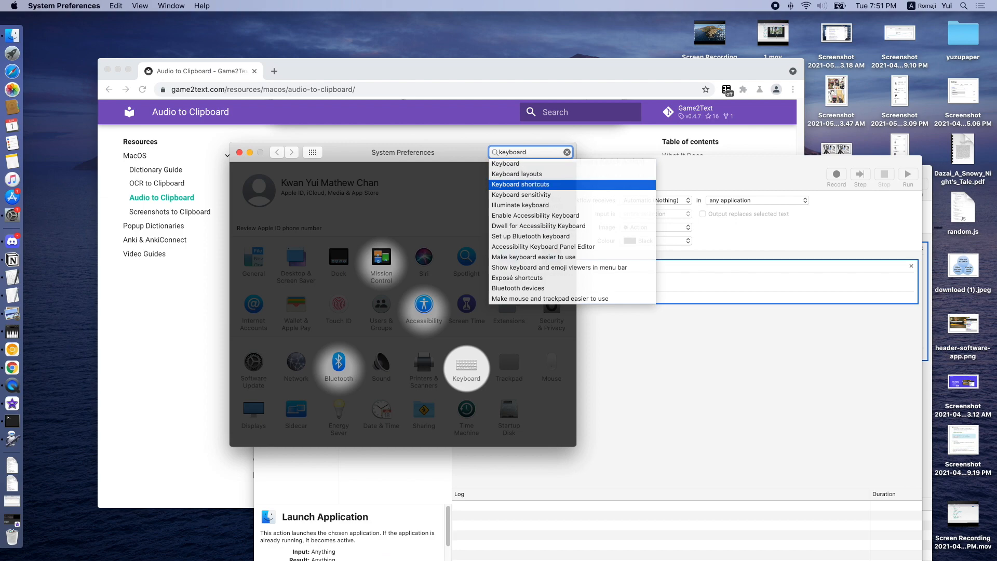
pyautogui.click(520, 184)
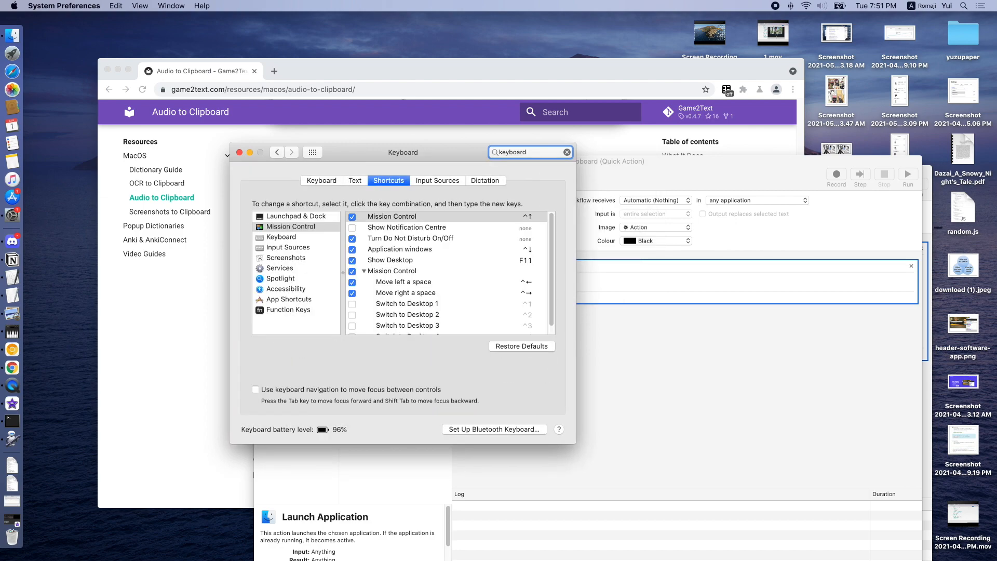
pyautogui.click(284, 288)
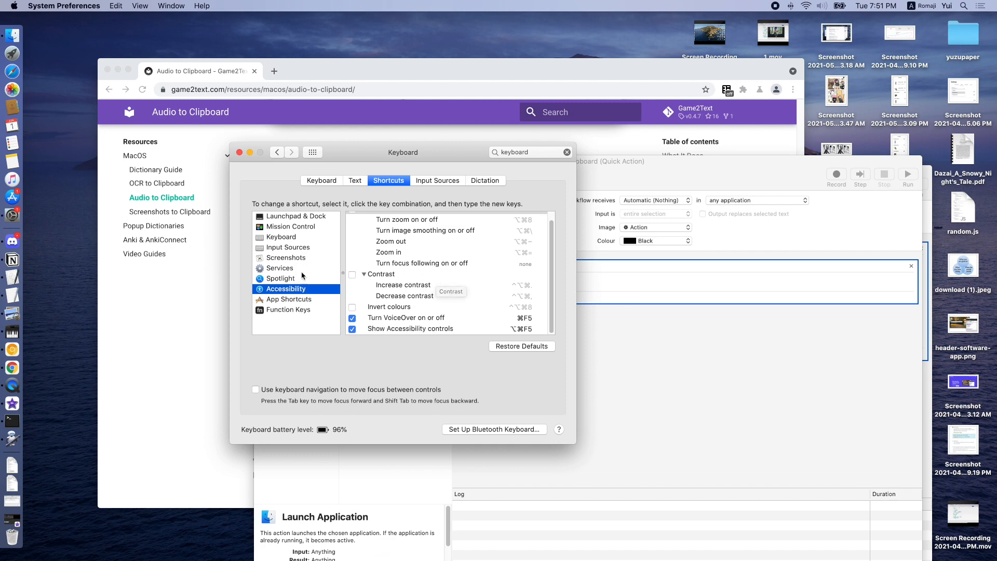
pyautogui.click(280, 268)
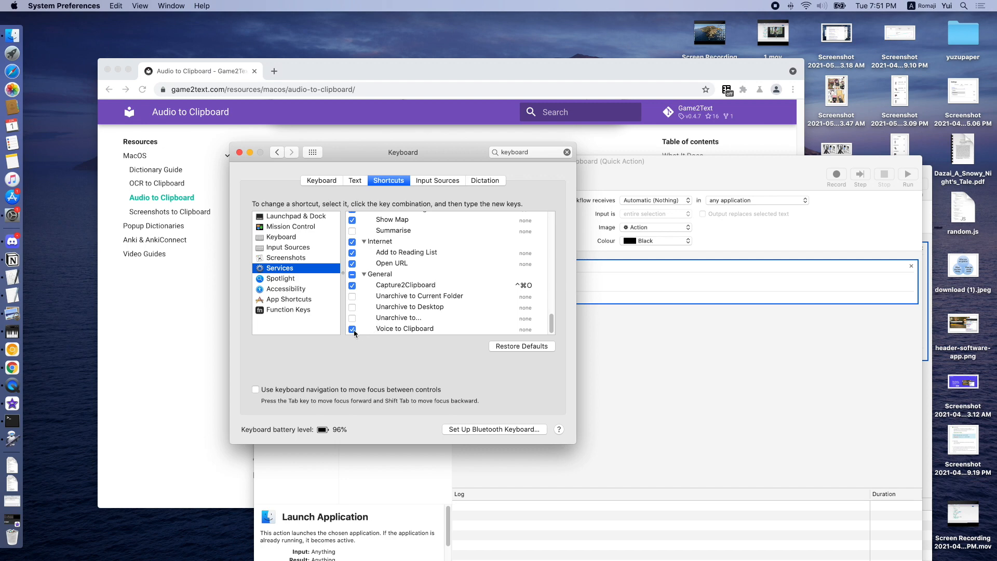
# Step: Assign the Control+Command+V shortcut to the Voice to Clipboard service
pyautogui.click(404, 329)
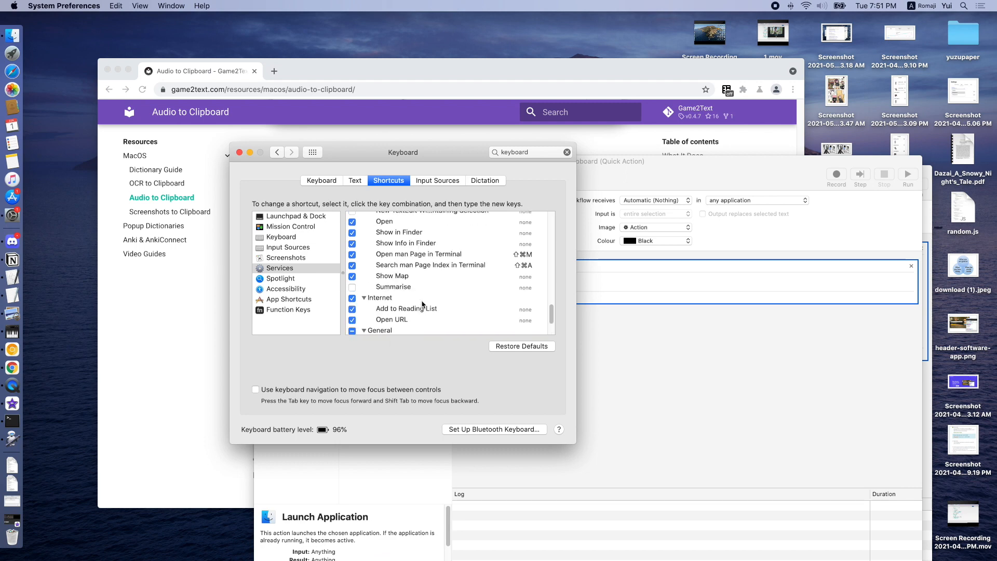
pyautogui.click(404, 328)
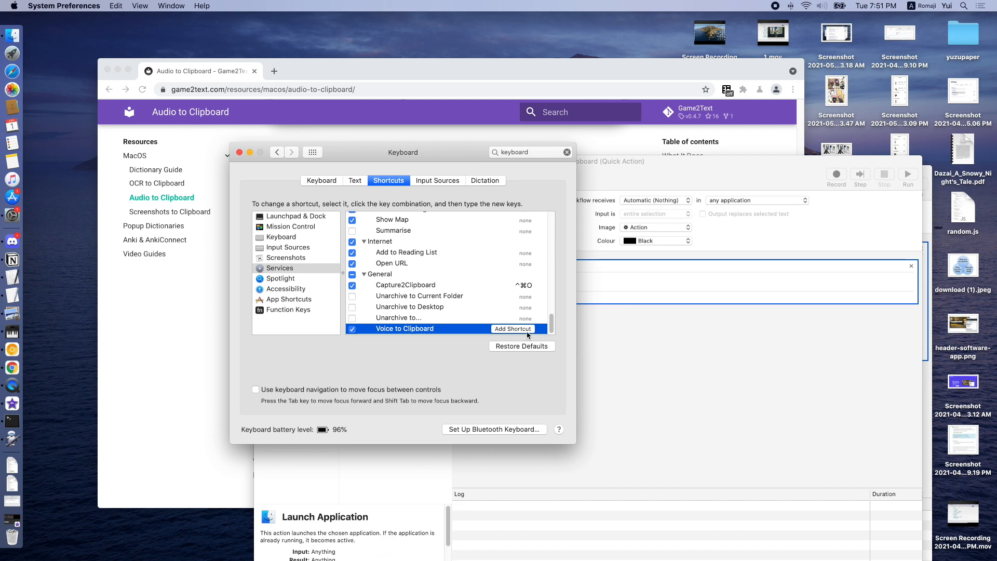
pyautogui.click(512, 329)
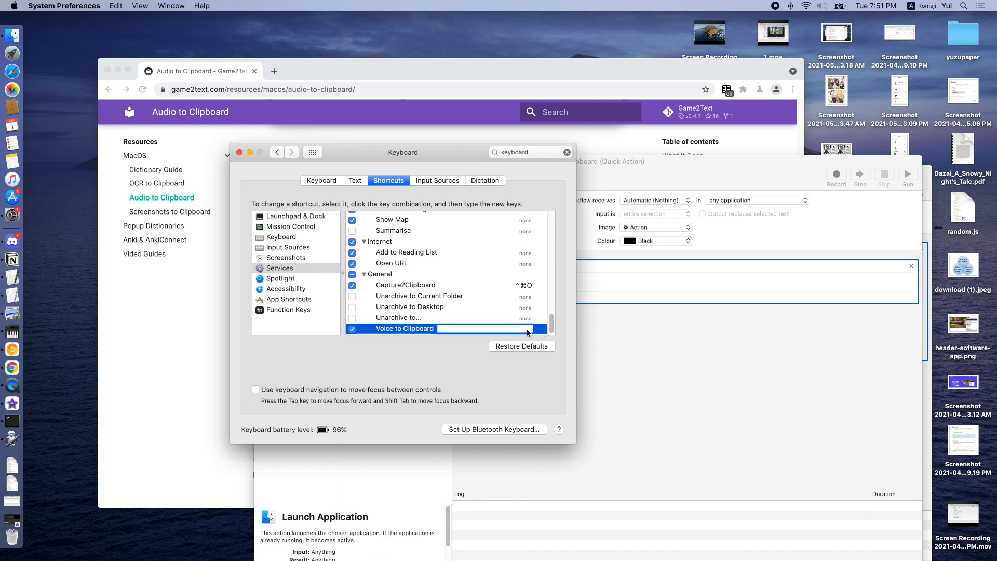
pyautogui.click(474, 328)
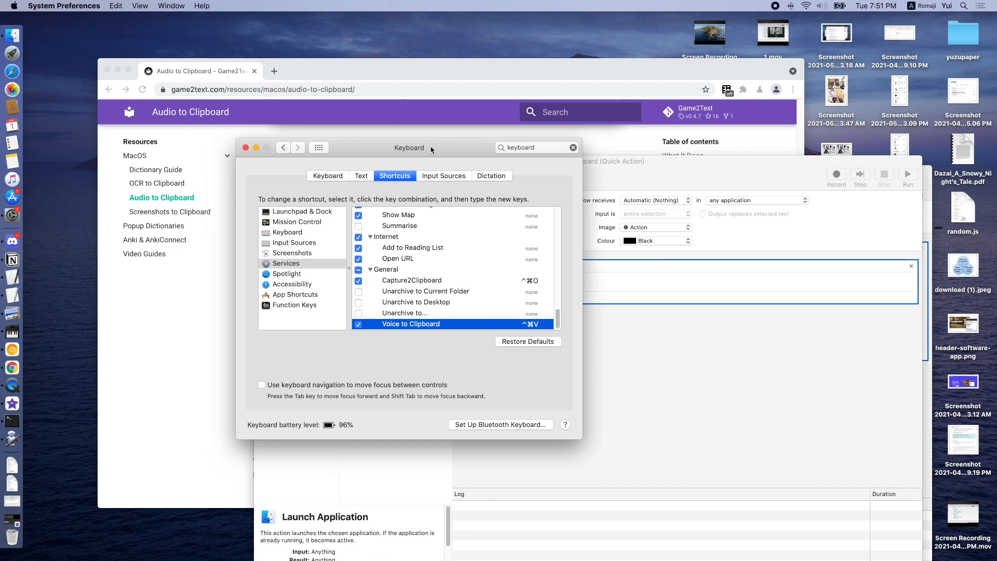
pyautogui.moveTo(431, 309)
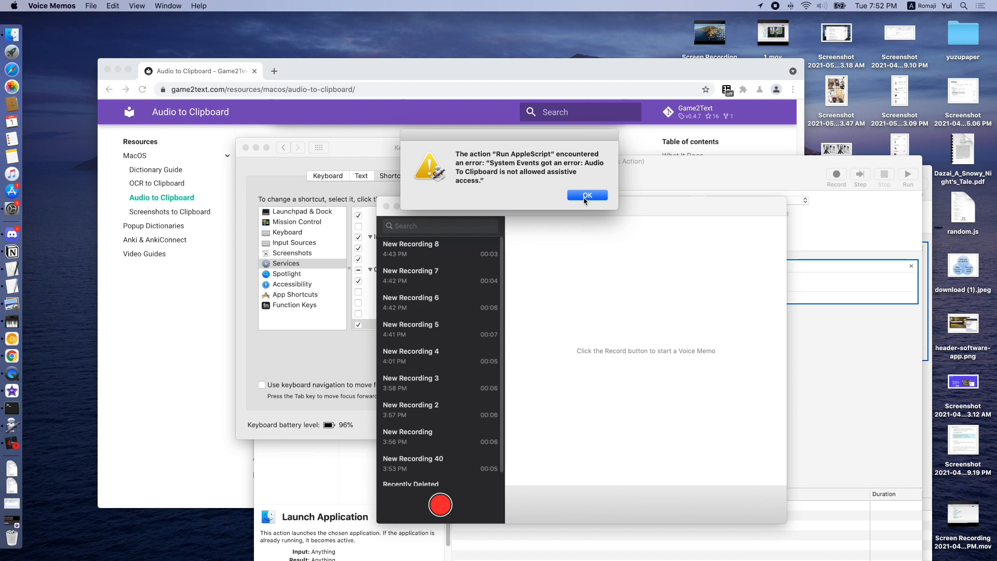
# Step: Dismiss the assistive access error and reach Security & Privacy via a 'privacy' search
pyautogui.click(586, 195)
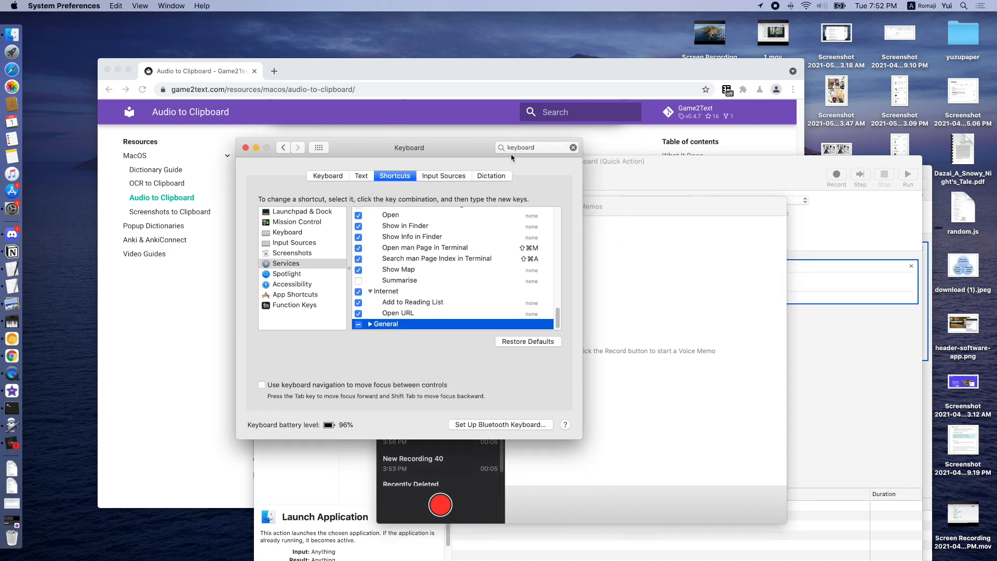
pyautogui.write('riva')
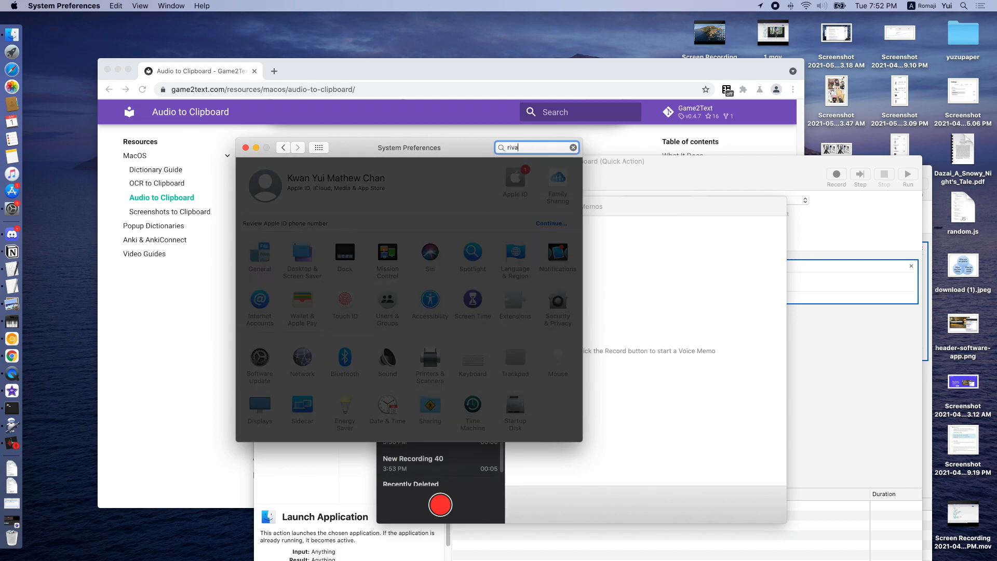
pyautogui.write('privacy')
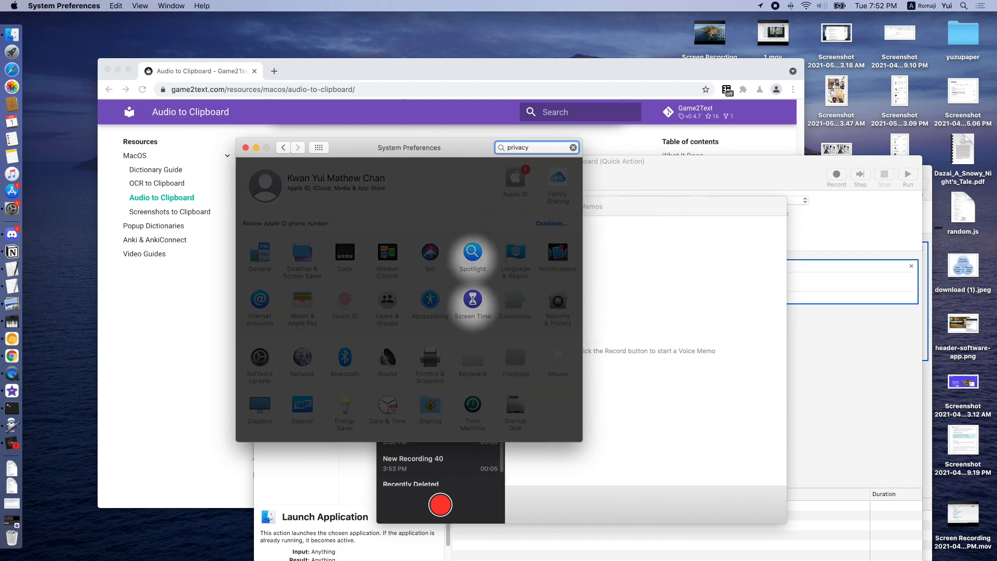
pyautogui.moveTo(557, 305)
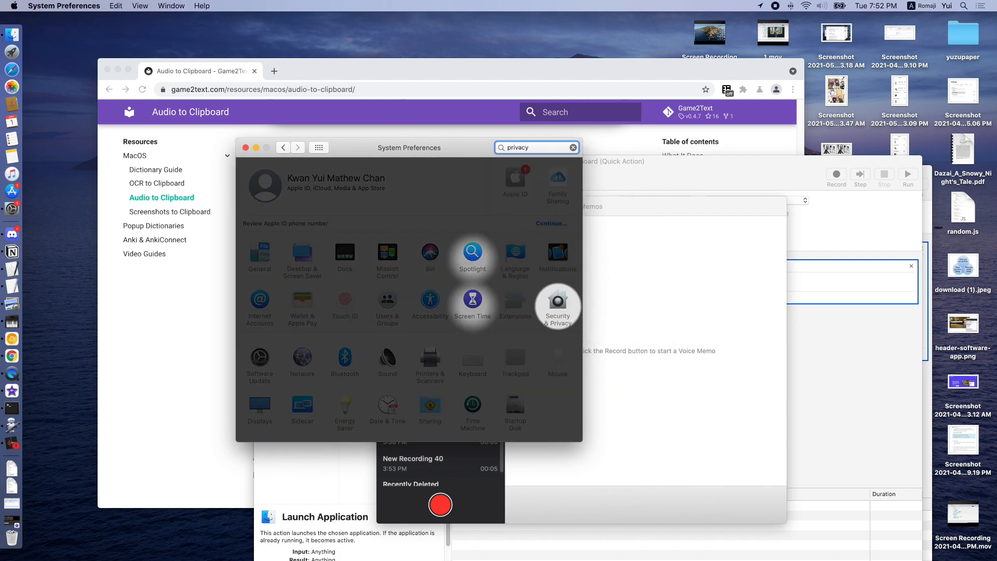
pyautogui.click(557, 305)
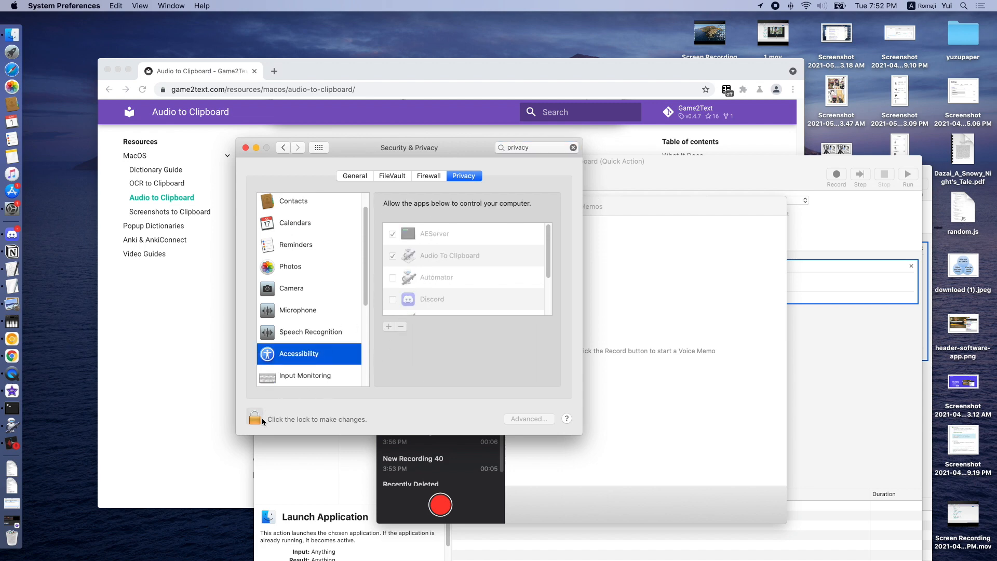
# Step: Unlock the Accessibility list and allow Audio To Clipboard to control the computer
pyautogui.click(255, 418)
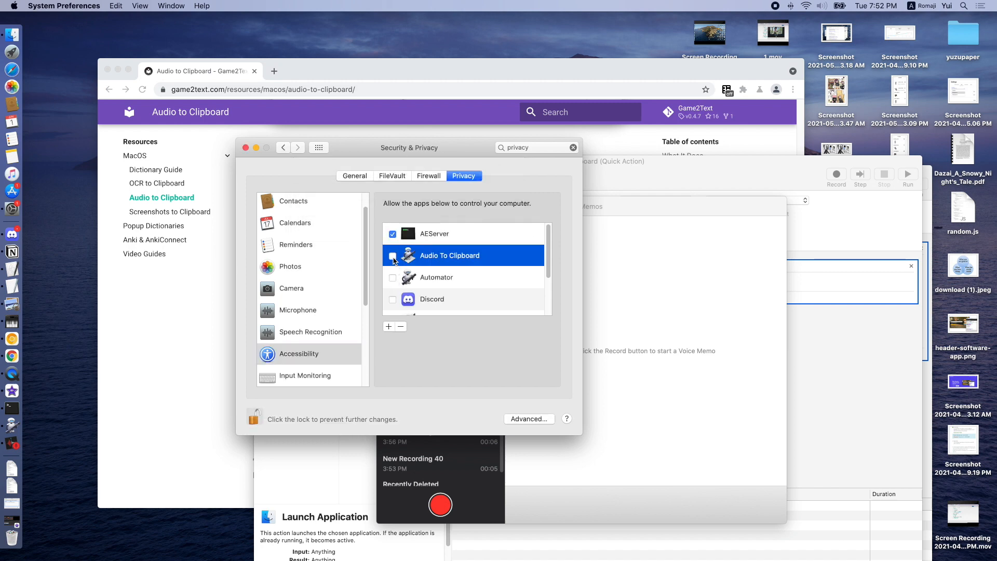
pyautogui.click(393, 256)
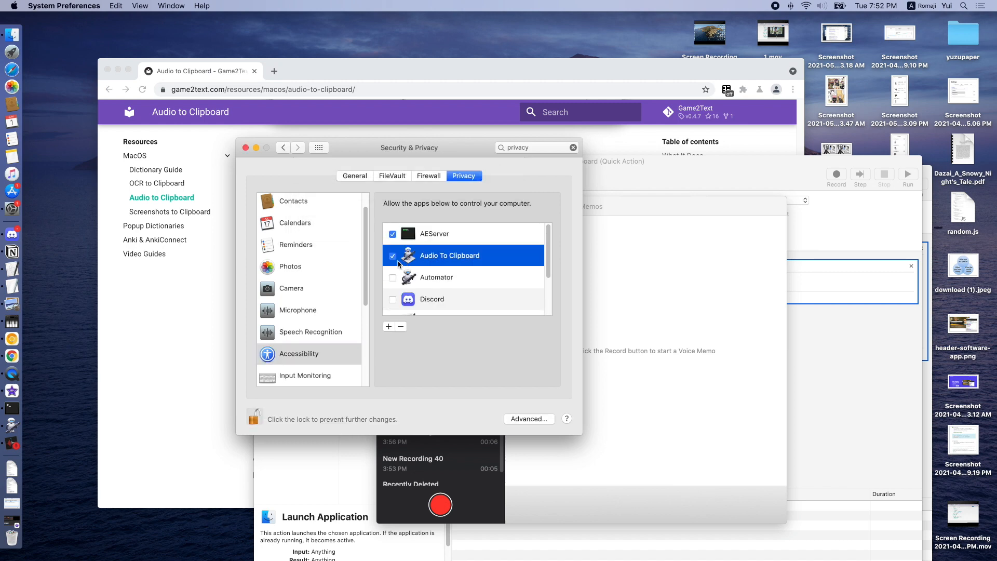
pyautogui.click(11, 426)
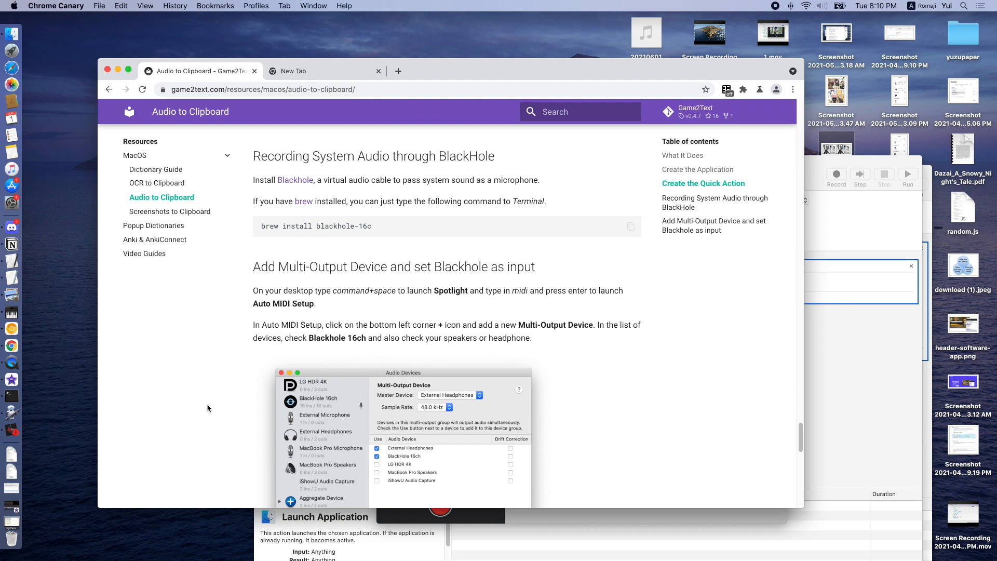
pyautogui.moveTo(292, 221)
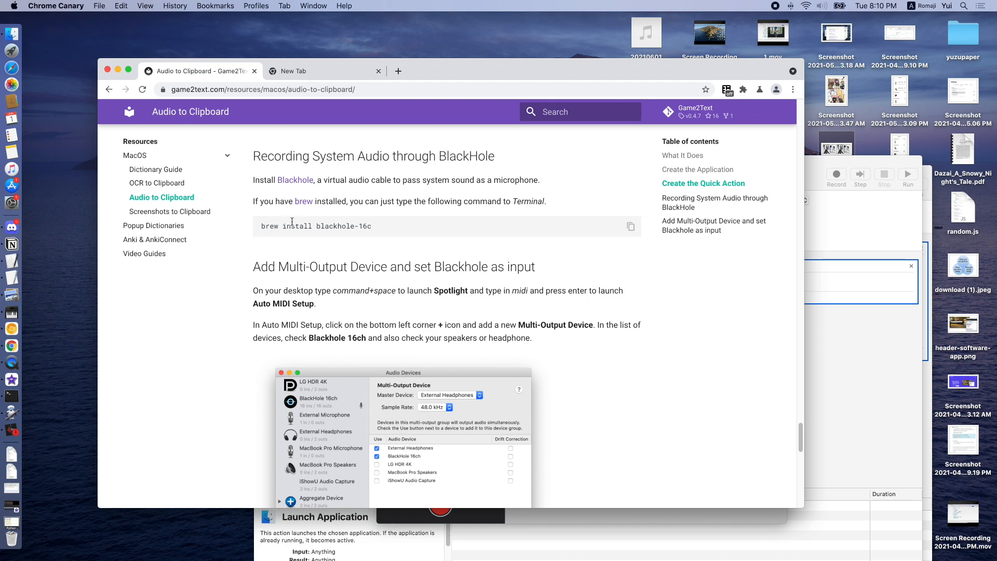
# Step: Visit the Homebrew site, bring up Terminal, then return to the Audio to Clipboard guide
pyautogui.write('homebrew')
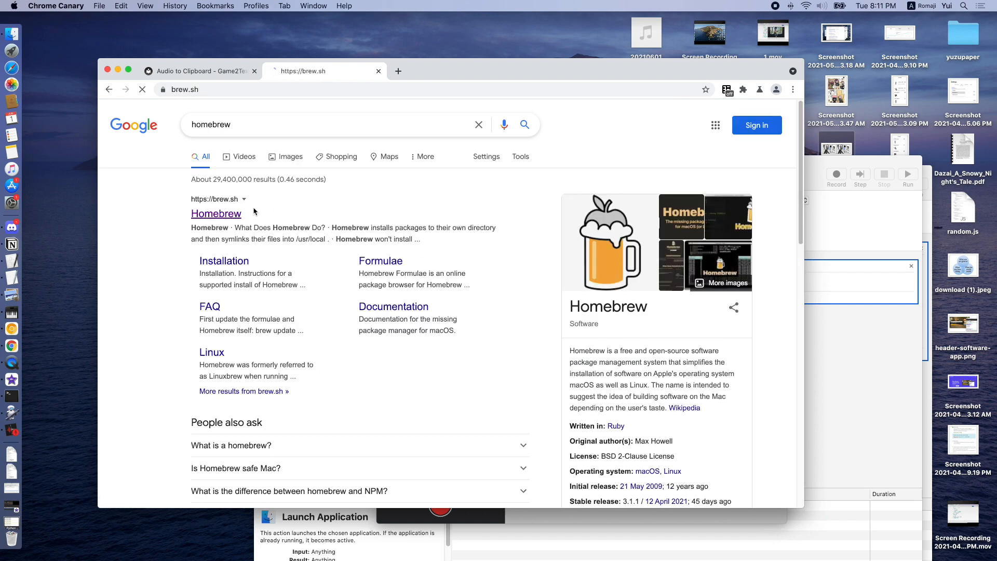
pyautogui.click(216, 213)
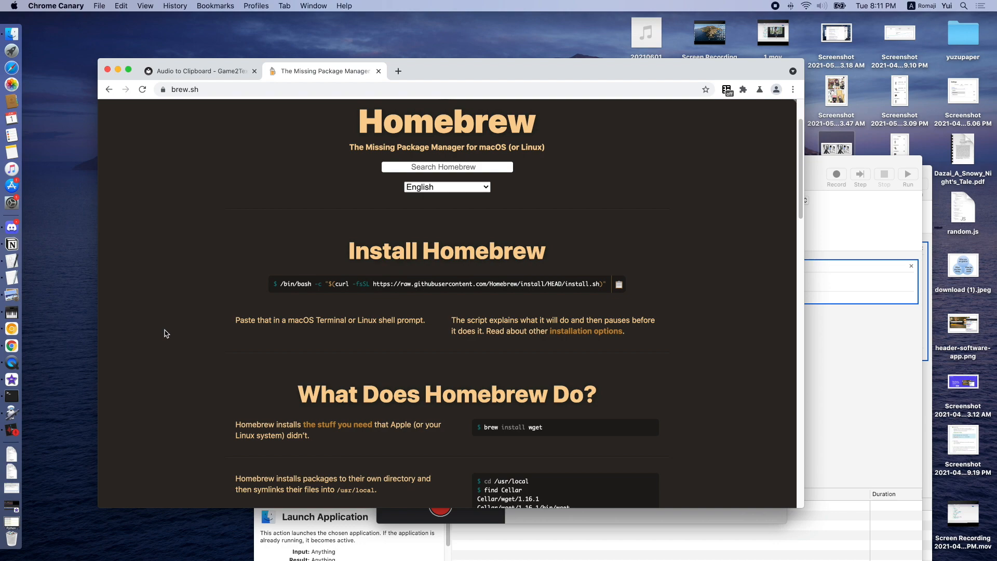
pyautogui.write('terminal')
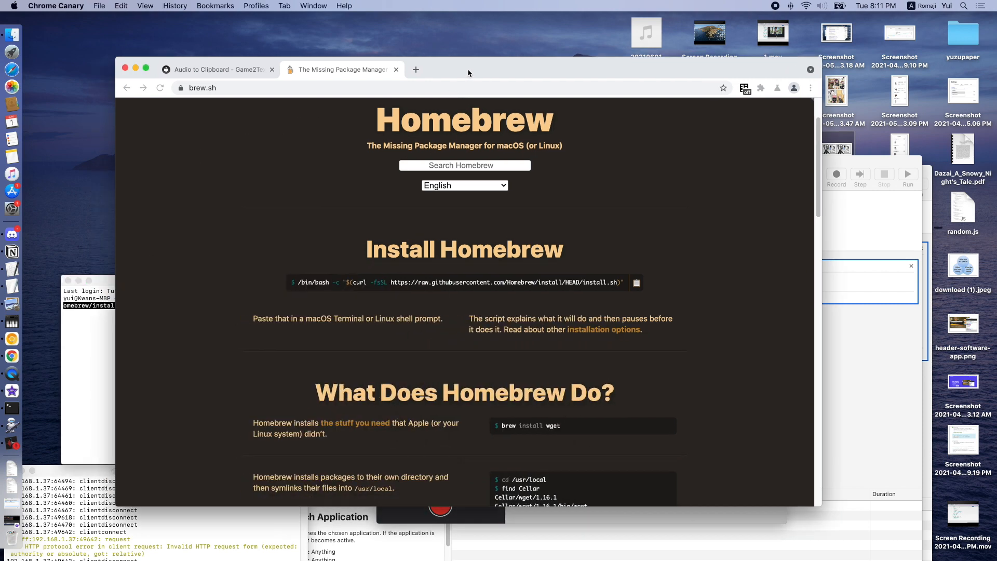
pyautogui.click(216, 70)
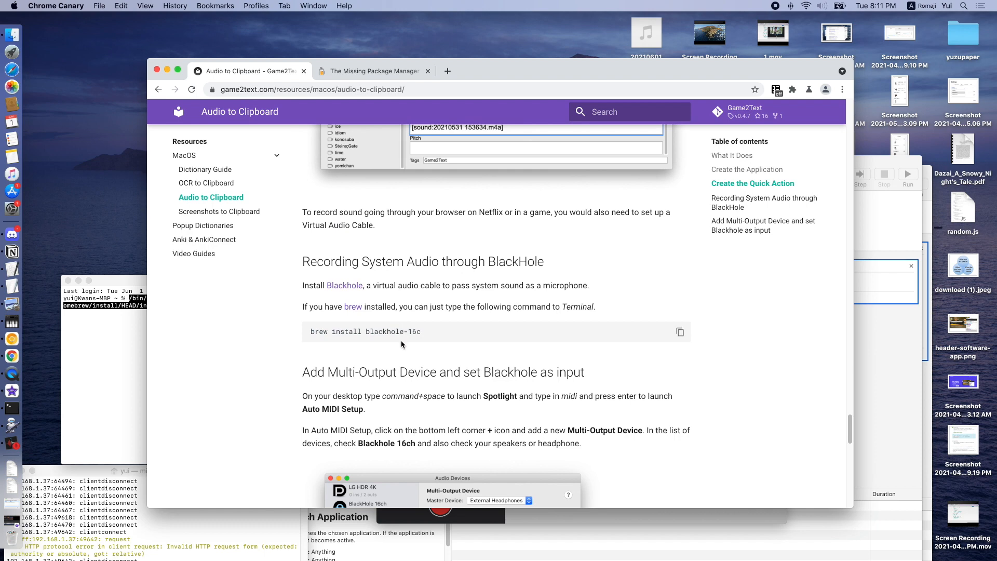
# Step: Copy 'brew install blackhole-16c' into Terminal and check the menu-bar sound output list
pyautogui.moveTo(310, 332); pyautogui.dragTo(421, 331)
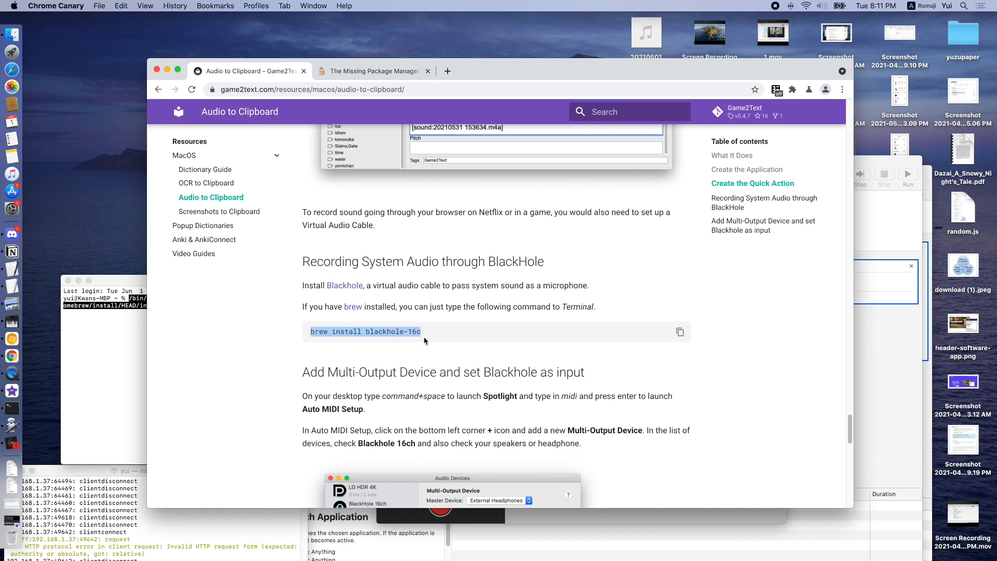
pyautogui.click(680, 331)
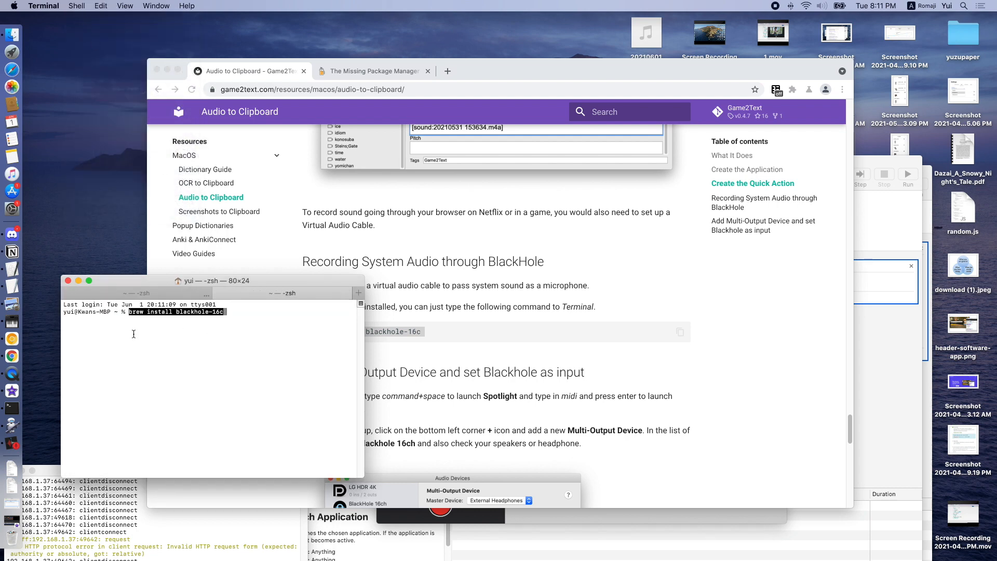
pyautogui.moveTo(191, 359)
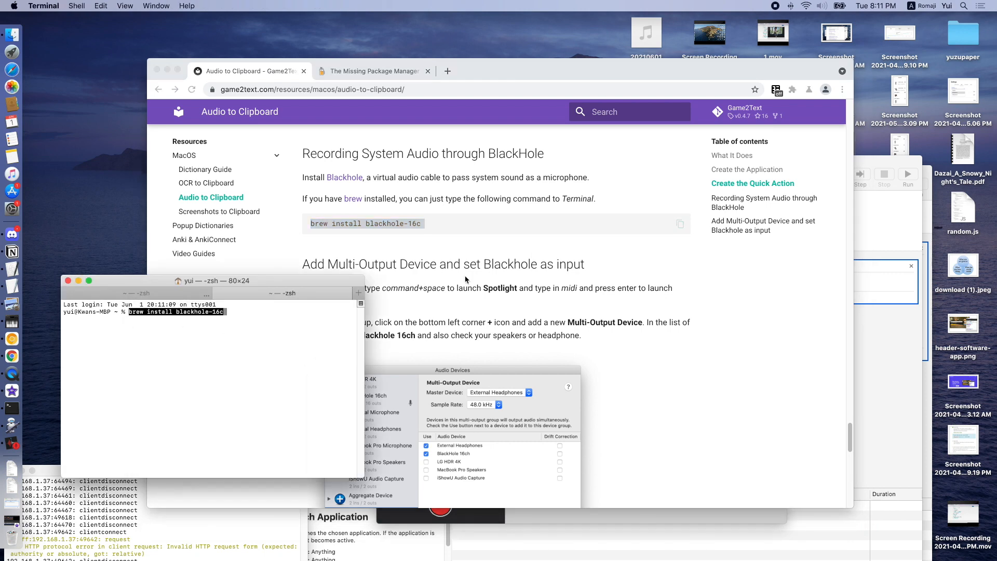
pyautogui.click(820, 6)
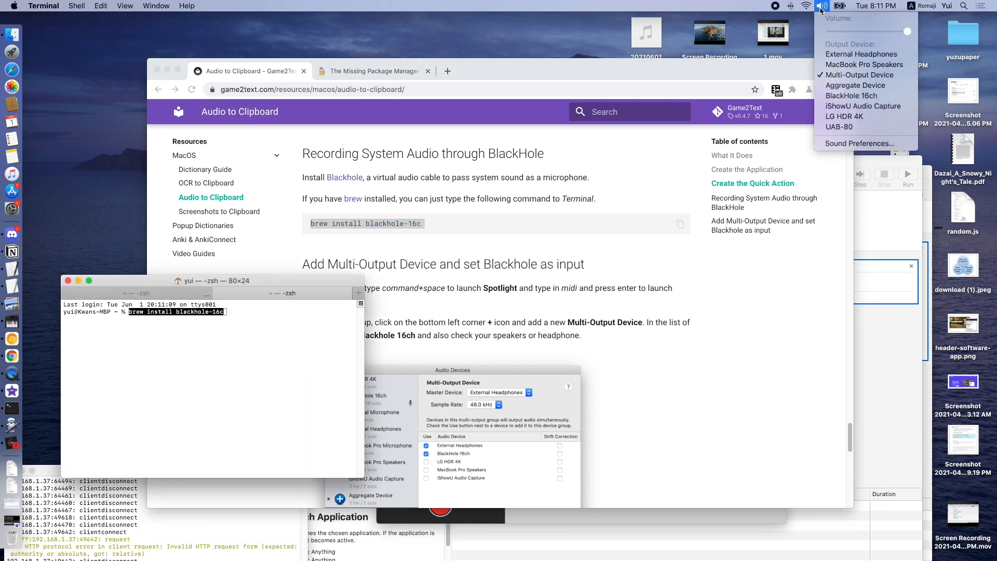
pyautogui.moveTo(855, 86)
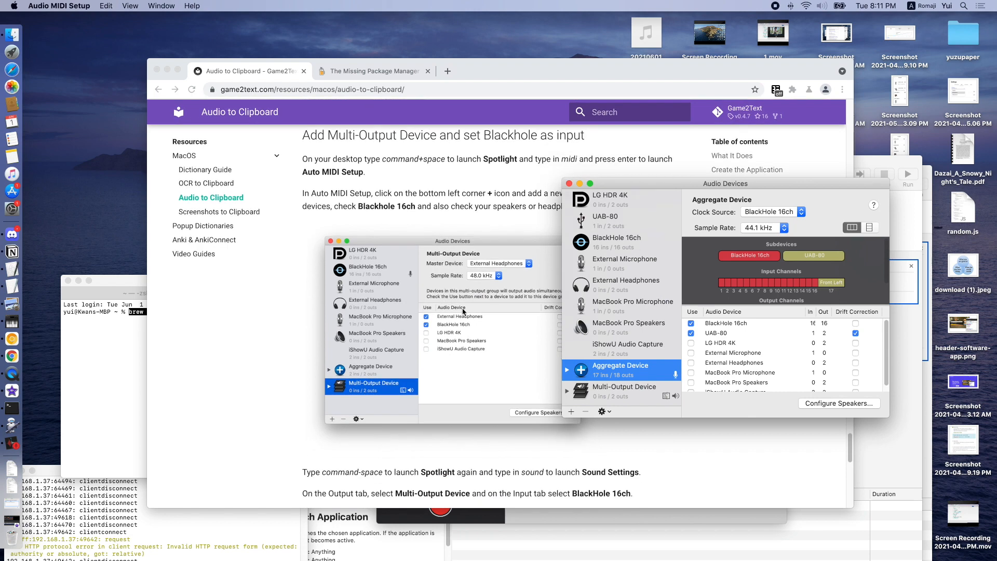
# Step: Confirm the Multi-Output Device includes External Headphones and BlackHole 16ch, then go back to the guide
pyautogui.click(624, 391)
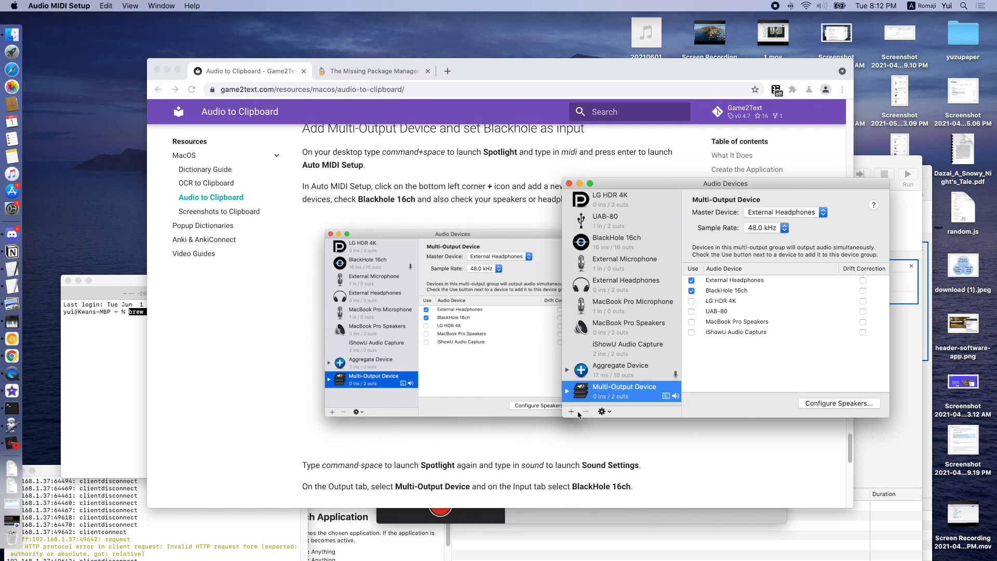
pyautogui.click(571, 411)
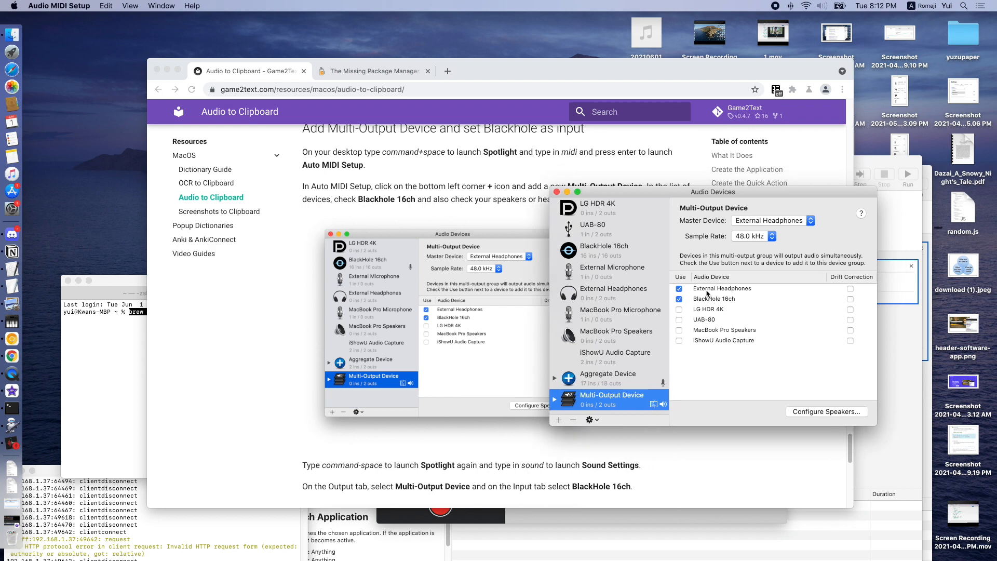
pyautogui.click(715, 298)
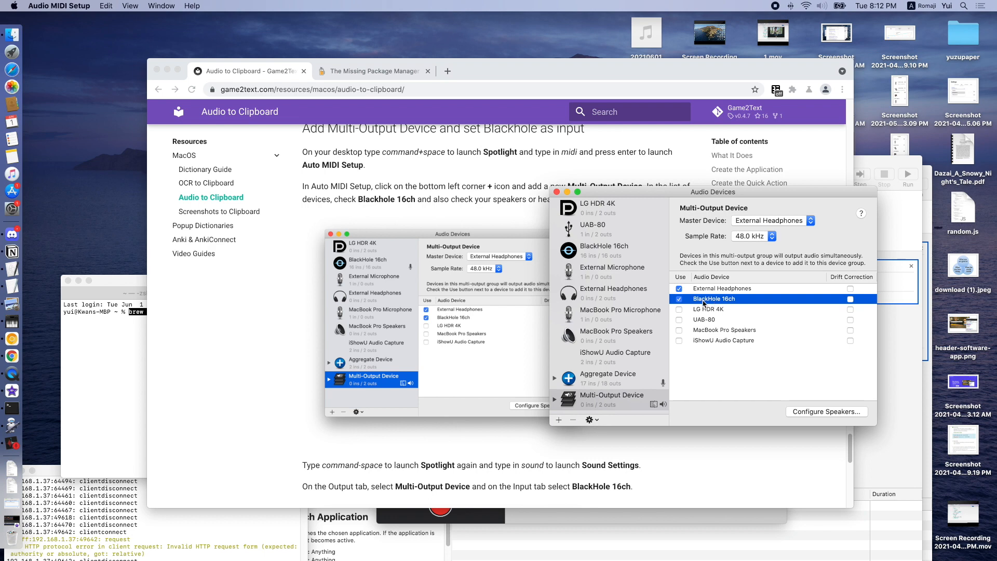
pyautogui.moveTo(663, 351)
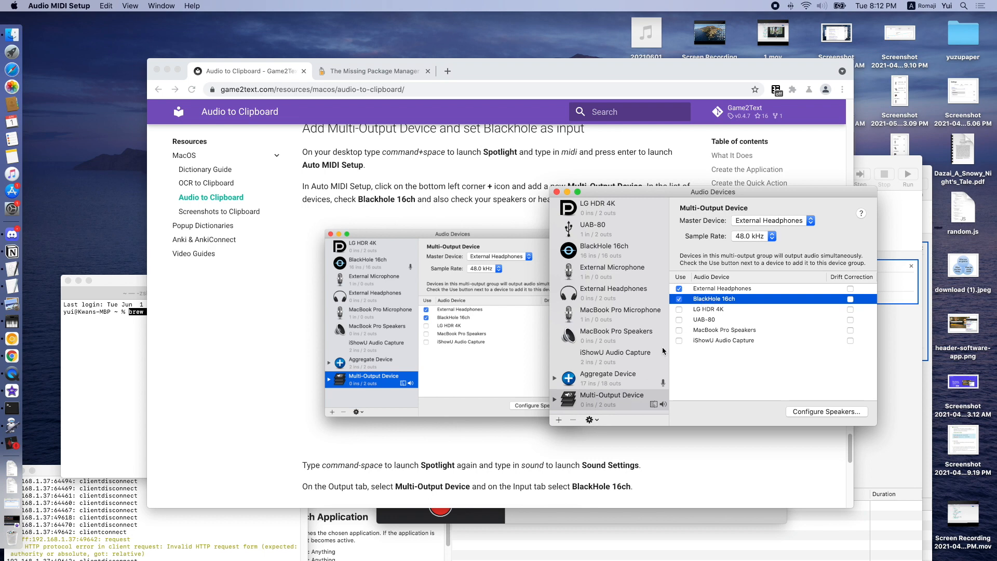
pyautogui.click(722, 288)
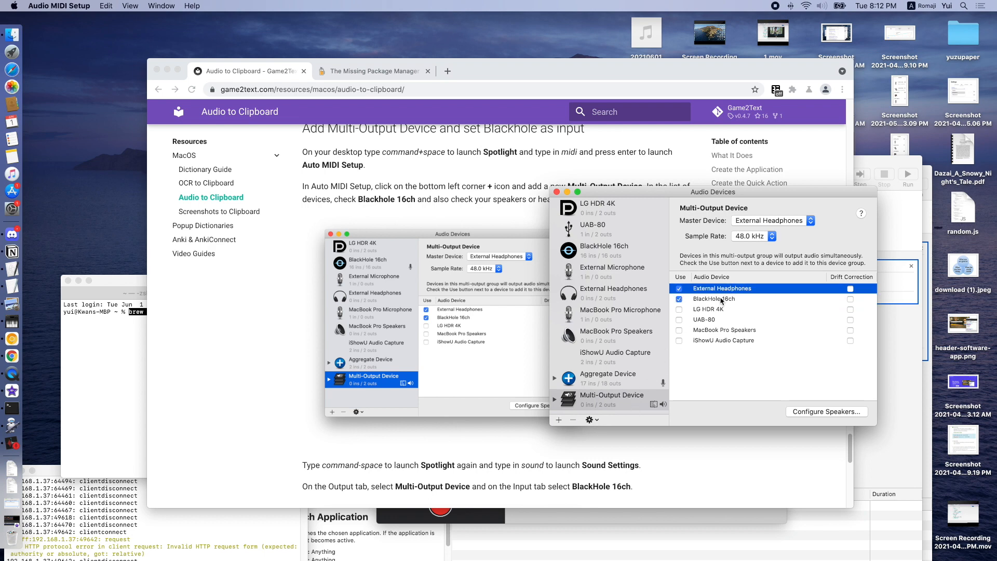
pyautogui.click(713, 299)
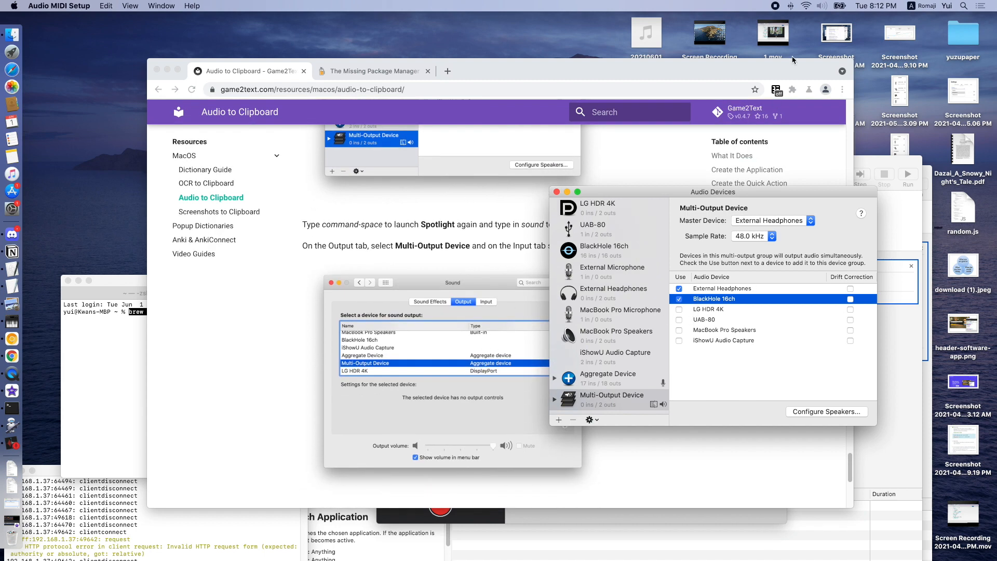
pyautogui.click(821, 6)
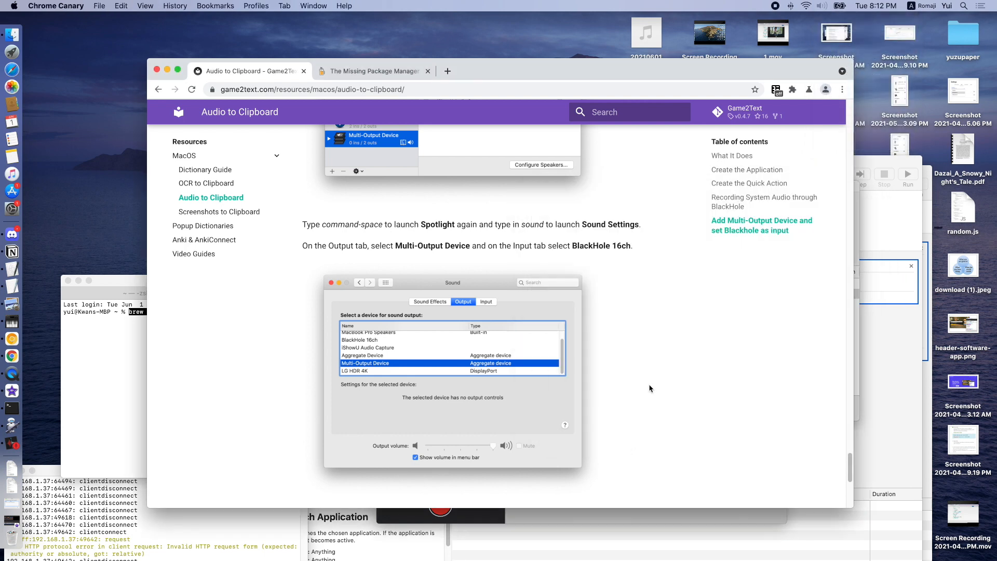
# Step: Find Sound preferences via Spotlight and check Output shows Multi-Output Device, then the Input list
pyautogui.write('sou')
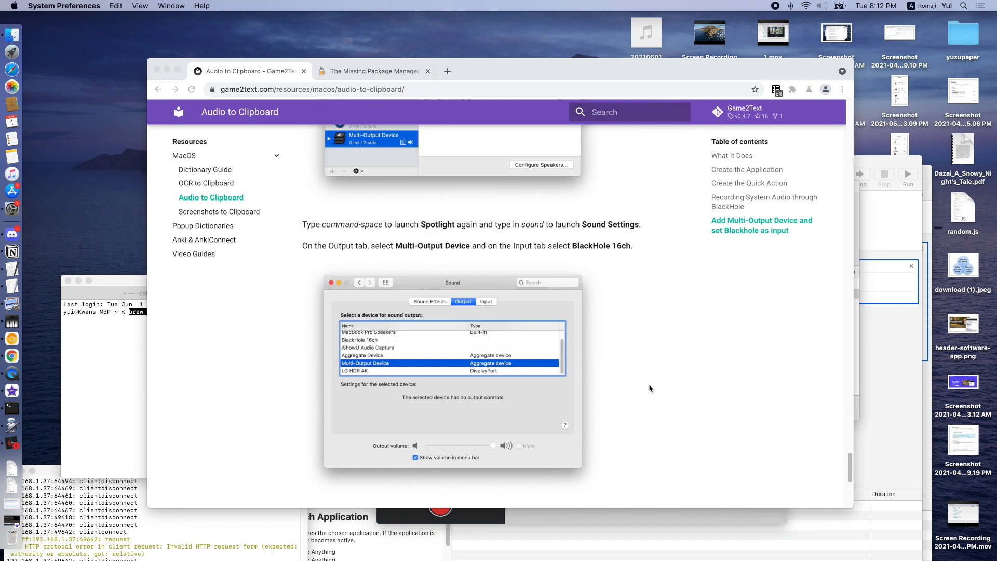
pyautogui.click(652, 216)
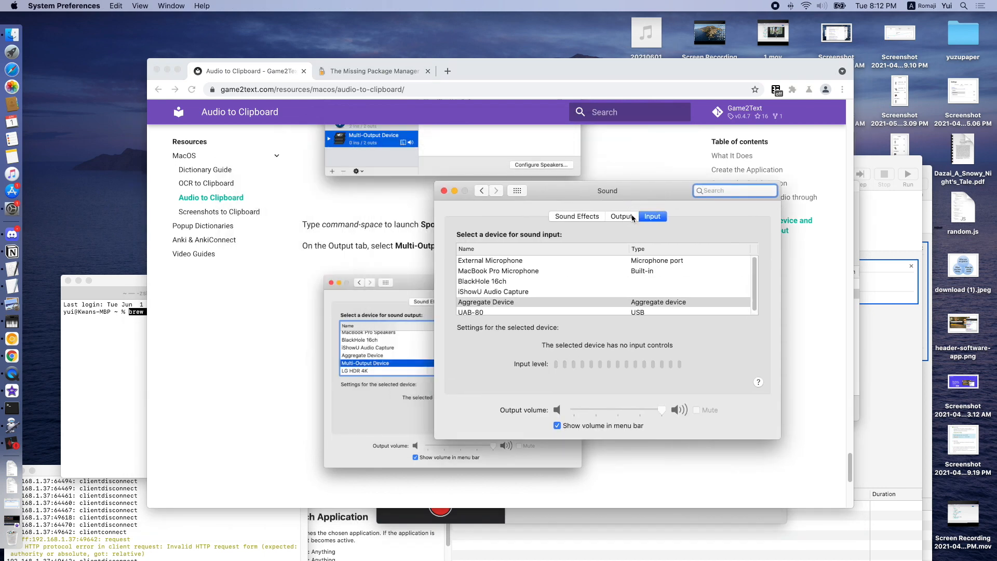
pyautogui.click(622, 216)
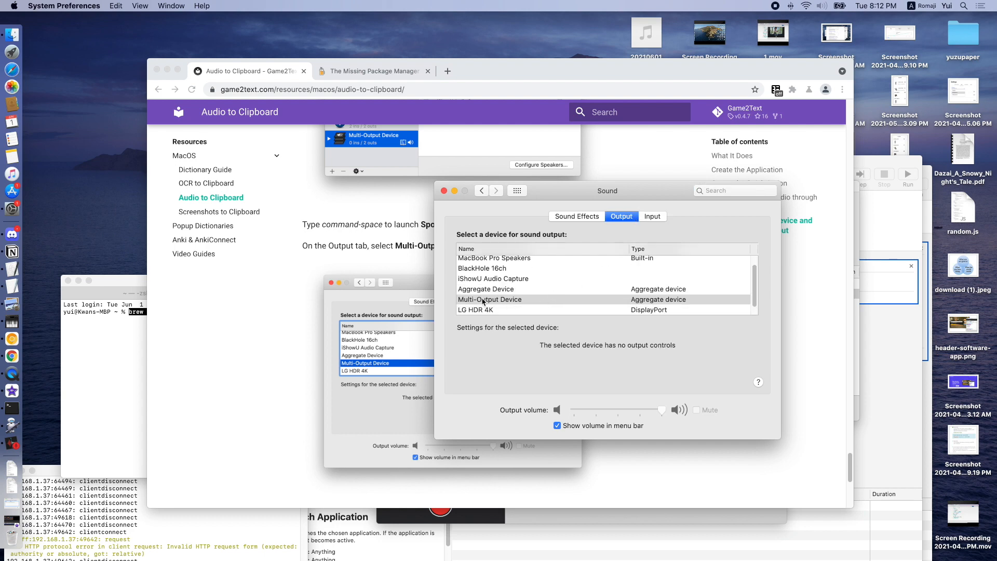
pyautogui.moveTo(634, 285)
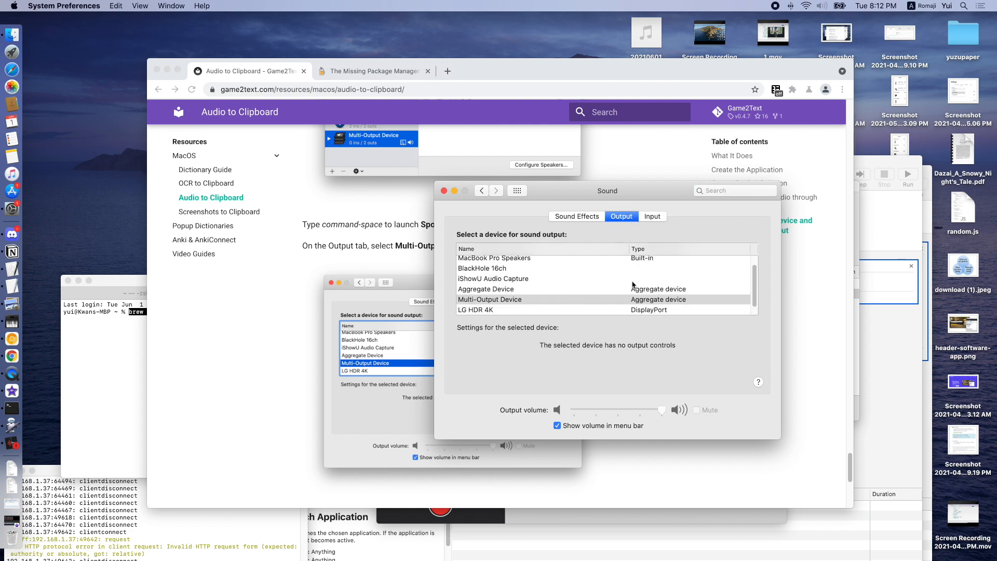
pyautogui.click(652, 216)
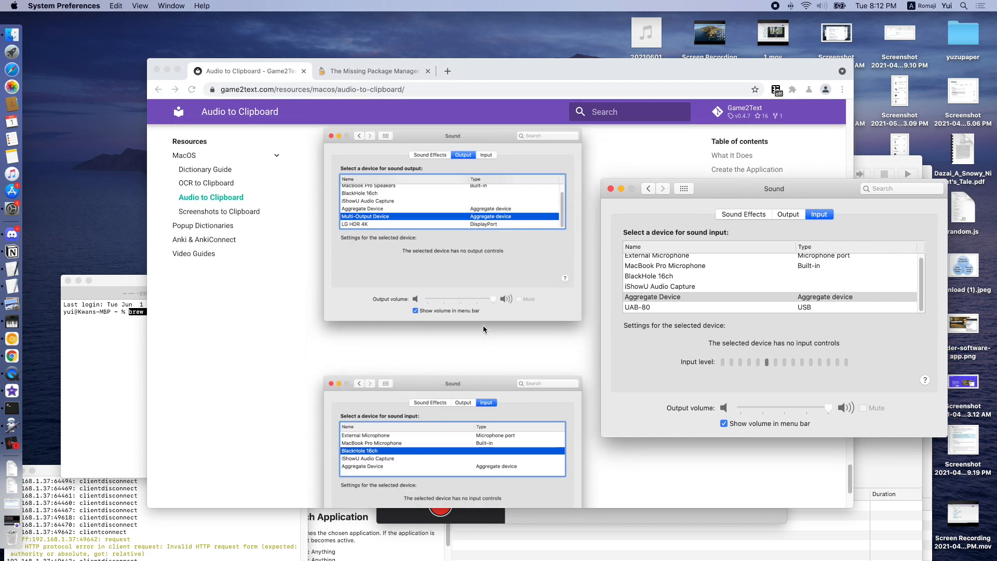
pyautogui.scroll(-3)
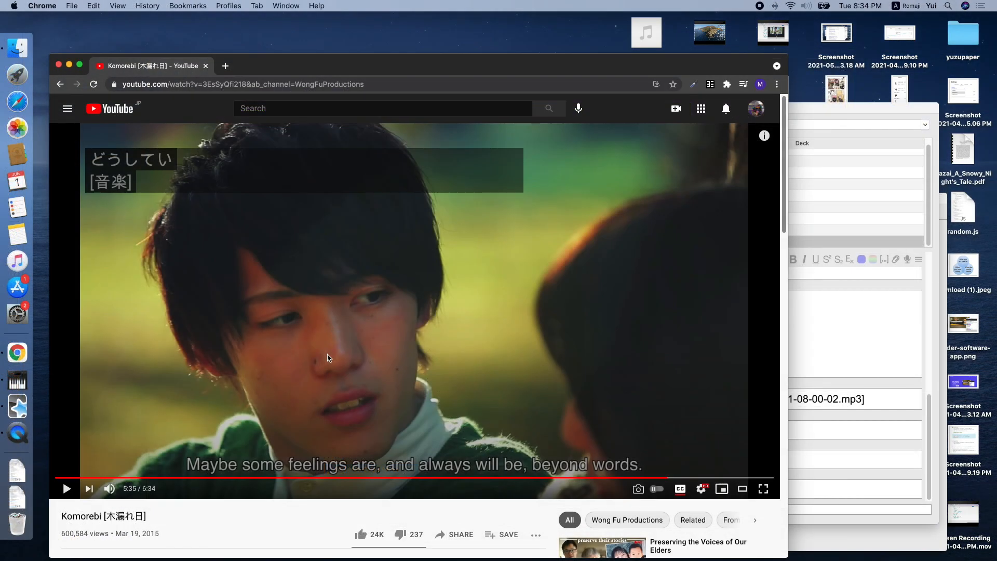
pyautogui.moveTo(664, 425)
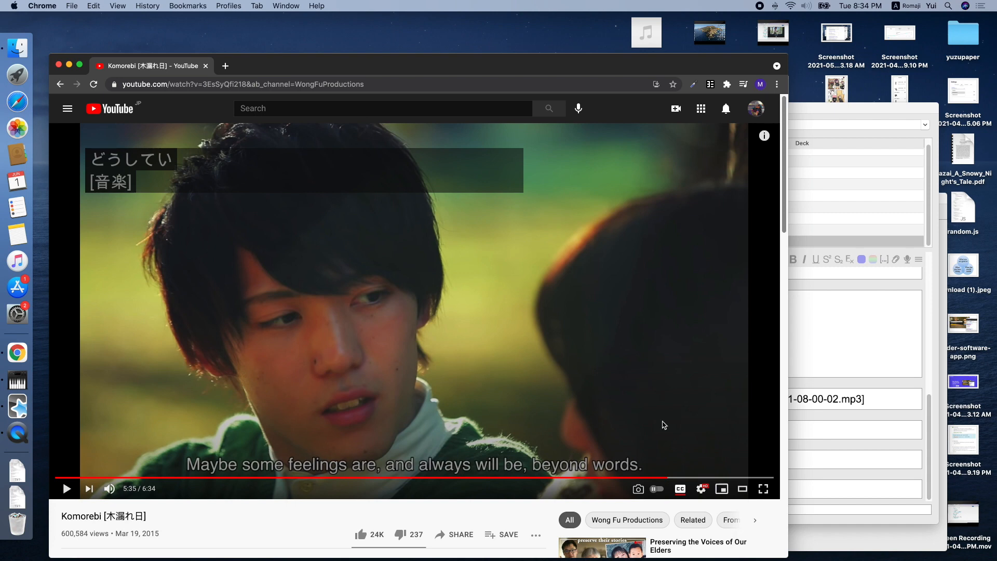
pyautogui.moveTo(679, 490)
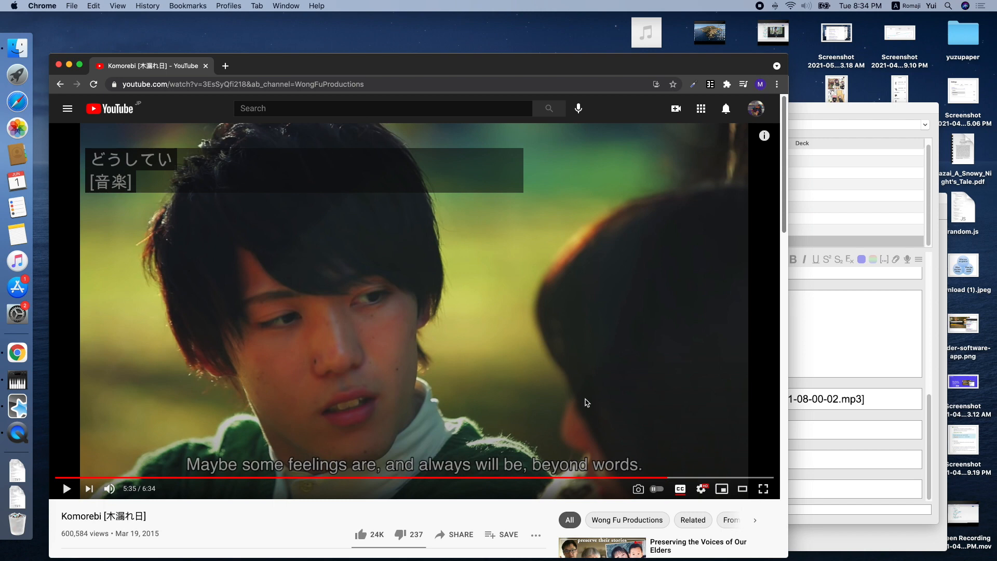
# Step: Play the Komorebi video until the Japanese subtitle line appears around 5:40
pyautogui.click(67, 488)
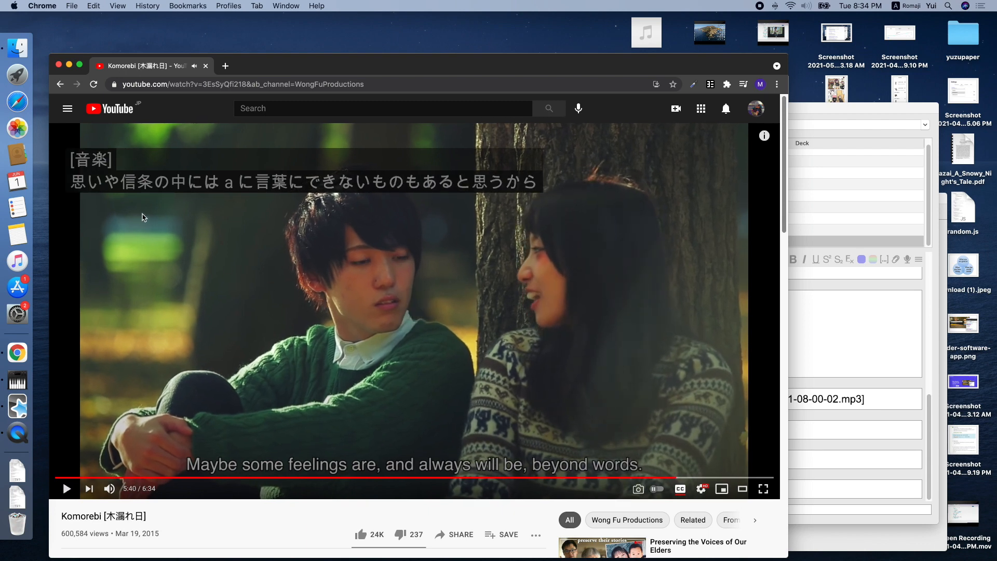
pyautogui.moveTo(210, 183)
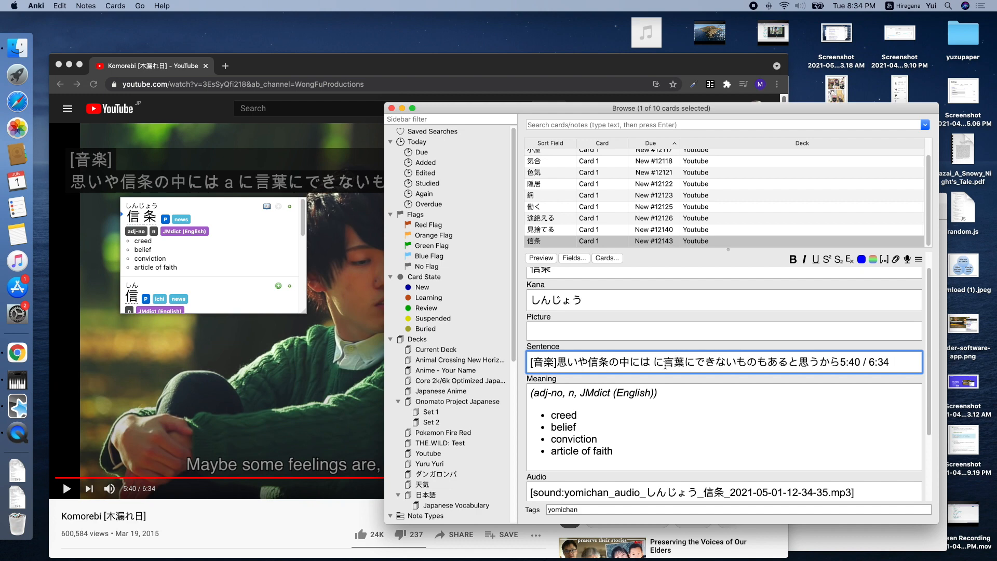
# Step: Type えいえん into the Sentence field, converting it to 永遠
pyautogui.write('えいえん')
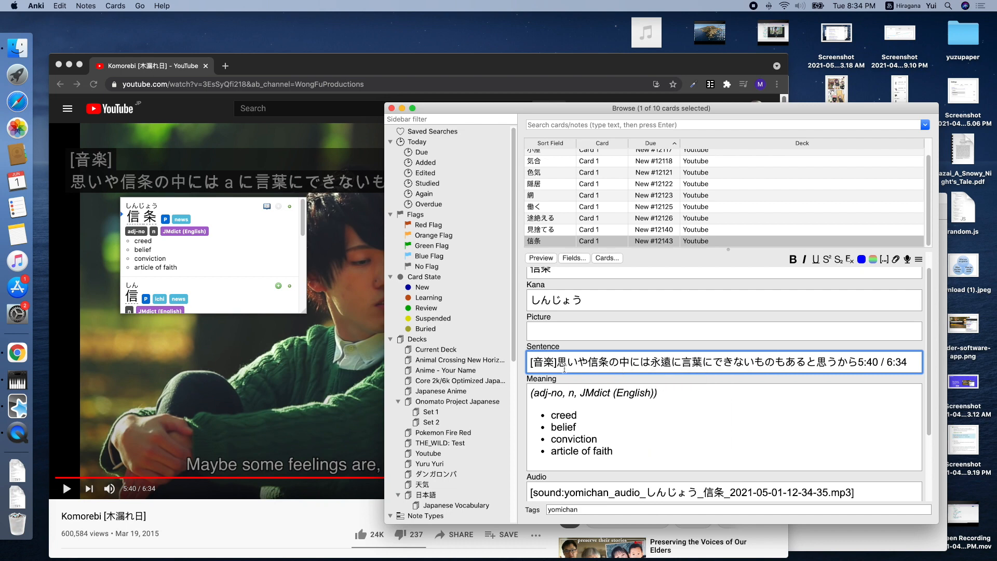
pyautogui.click(724, 330)
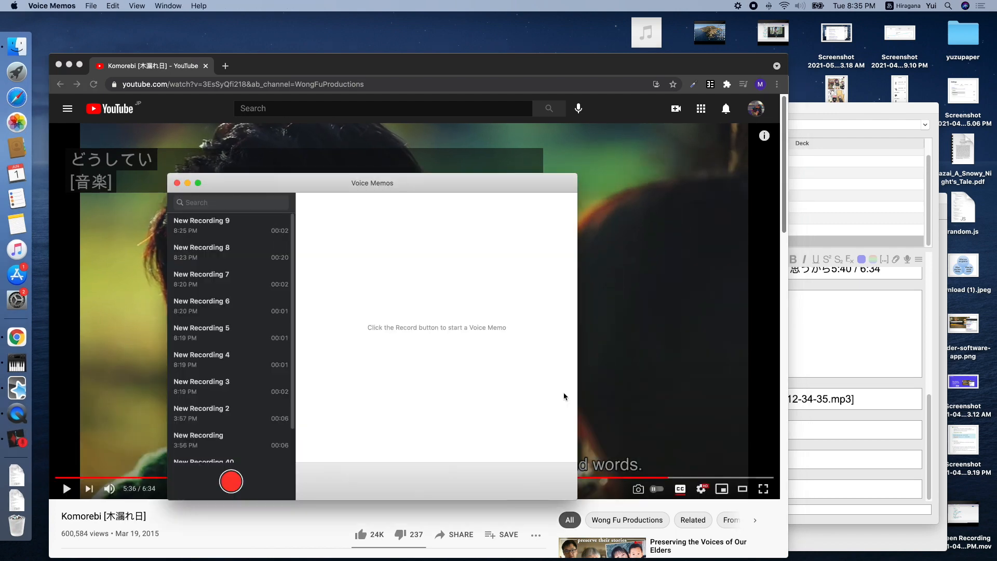
# Step: Look over the Voice Memos recordings before returning to the 信条 card with its screenshot
pyautogui.click(602, 392)
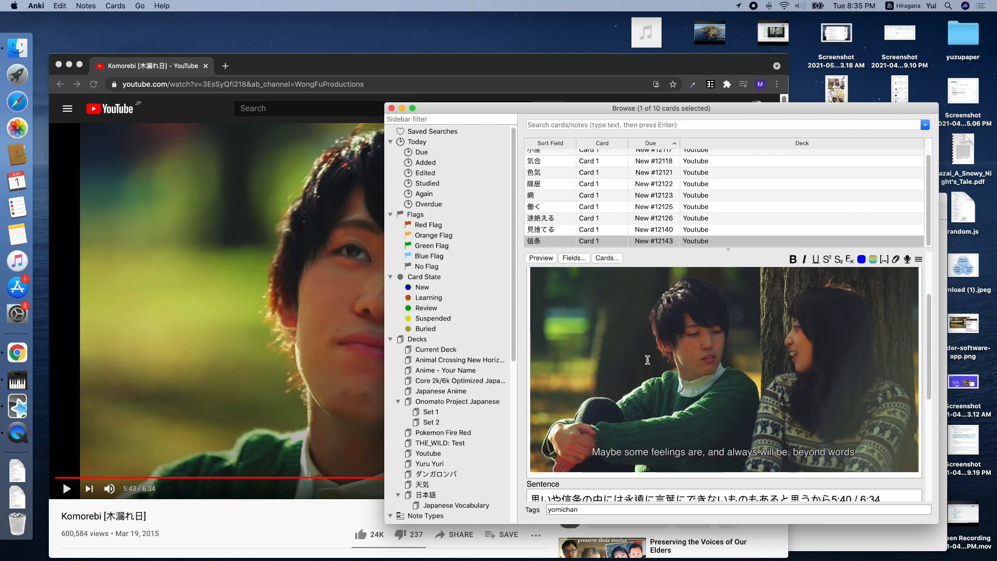
# Step: Preview the card, delete '5:40 / 6:34' from the Sentence field, and scroll to Sentence Audio
pyautogui.click(541, 258)
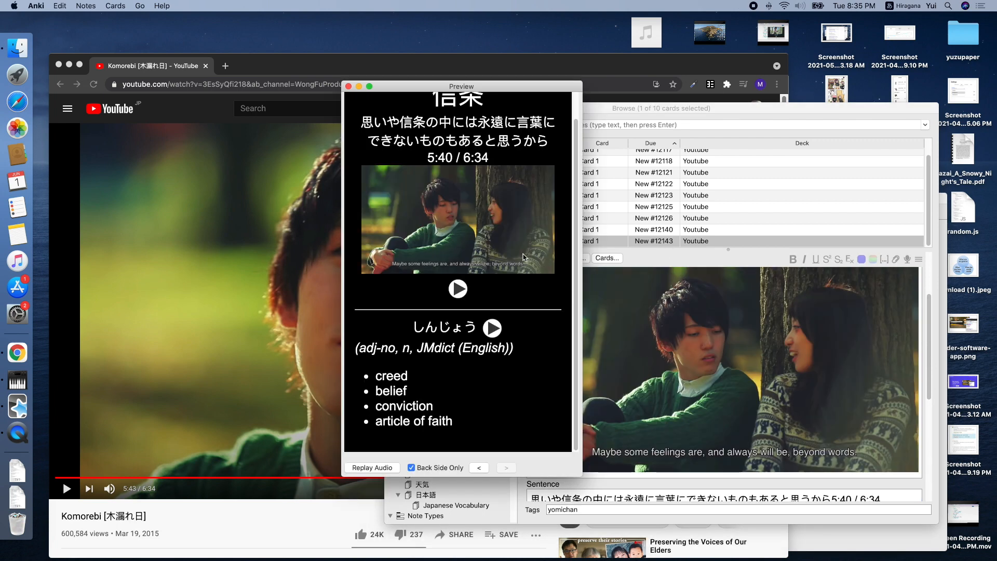
pyautogui.click(412, 467)
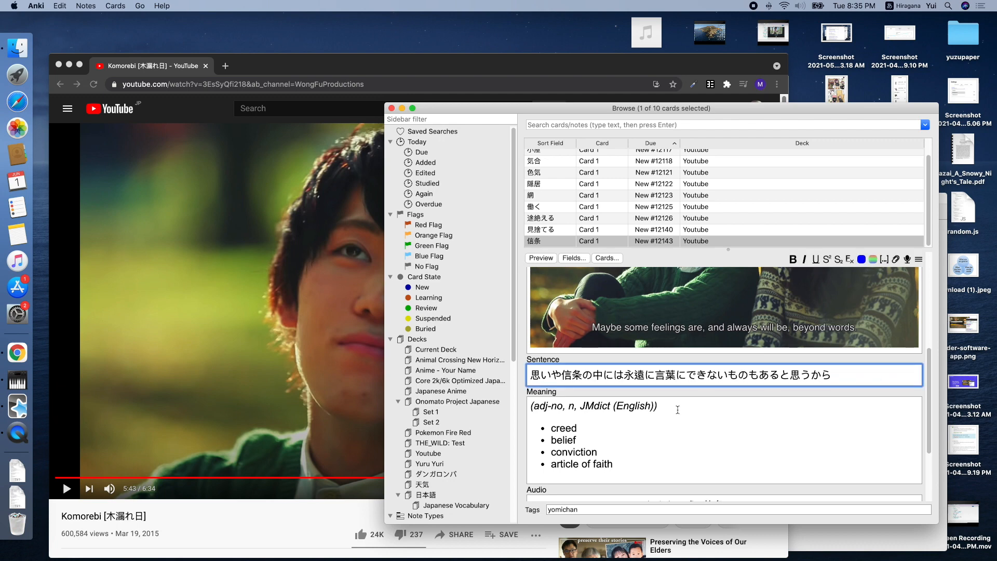
pyautogui.scroll(-3)
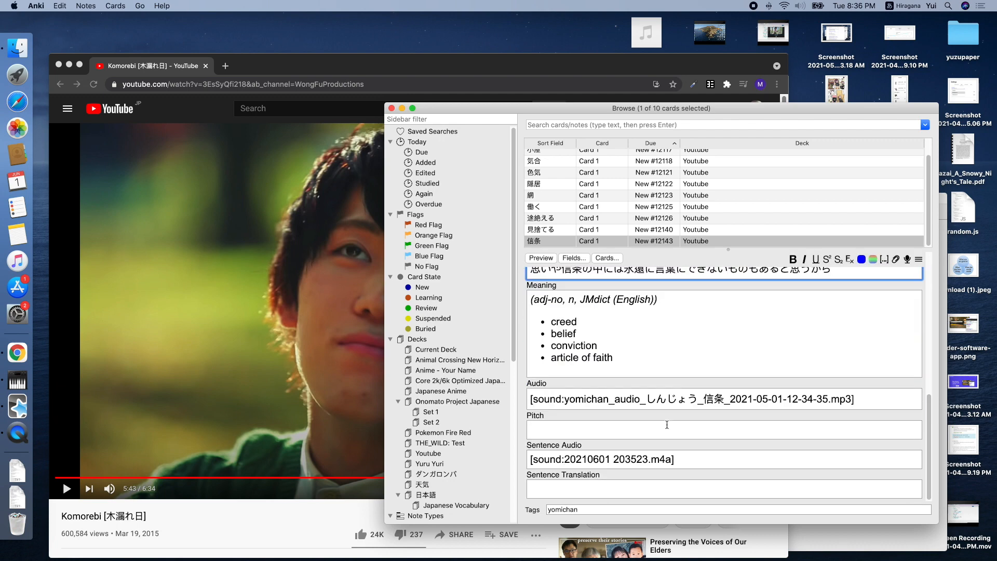